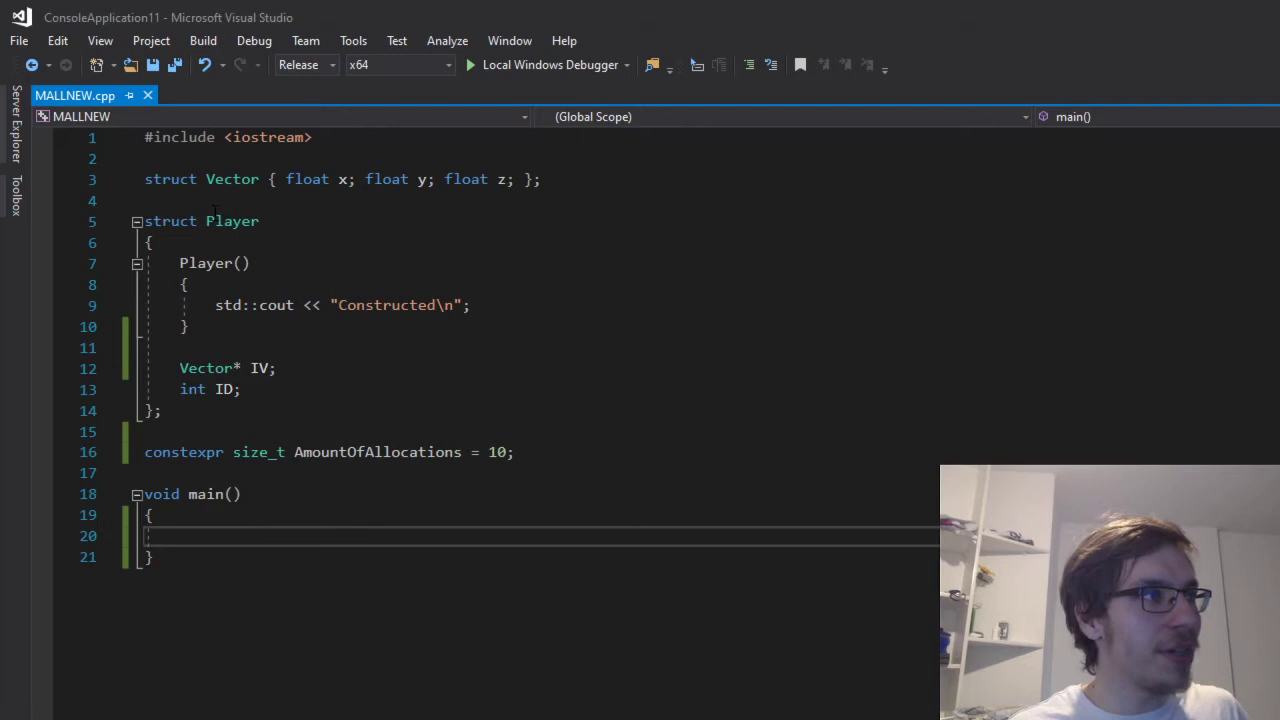
In main, set Player* MallSS to AllocateSomeStructViaMalloc(AmountOfAllocations) and add DeleteSomeStruct(MallSS).
{"action": "double_click", "coordinate": [232, 221]}
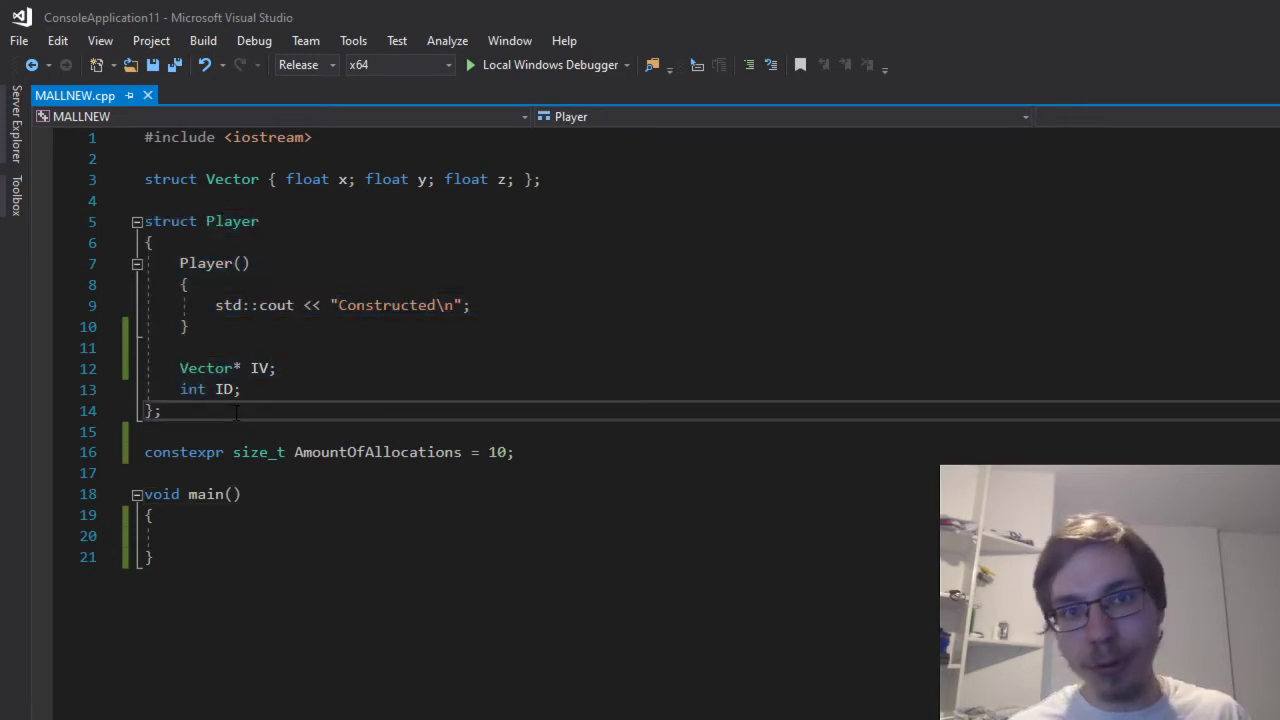
{"action": "double_click", "coordinate": [208, 368]}
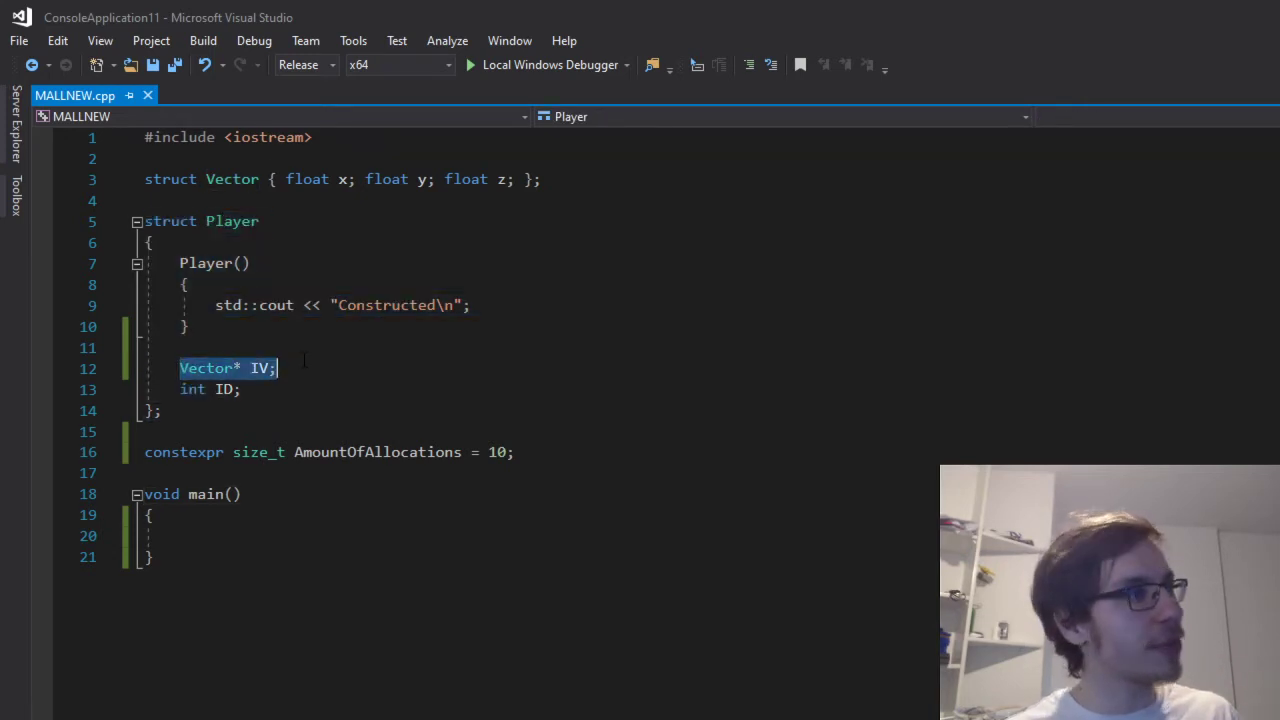
{"action": "left_click", "coordinate": [277, 368]}
{"action": "type", "text": "Player* MallSS = AllocateSomeStructViaMalloc(AmountOfAllocations);"}
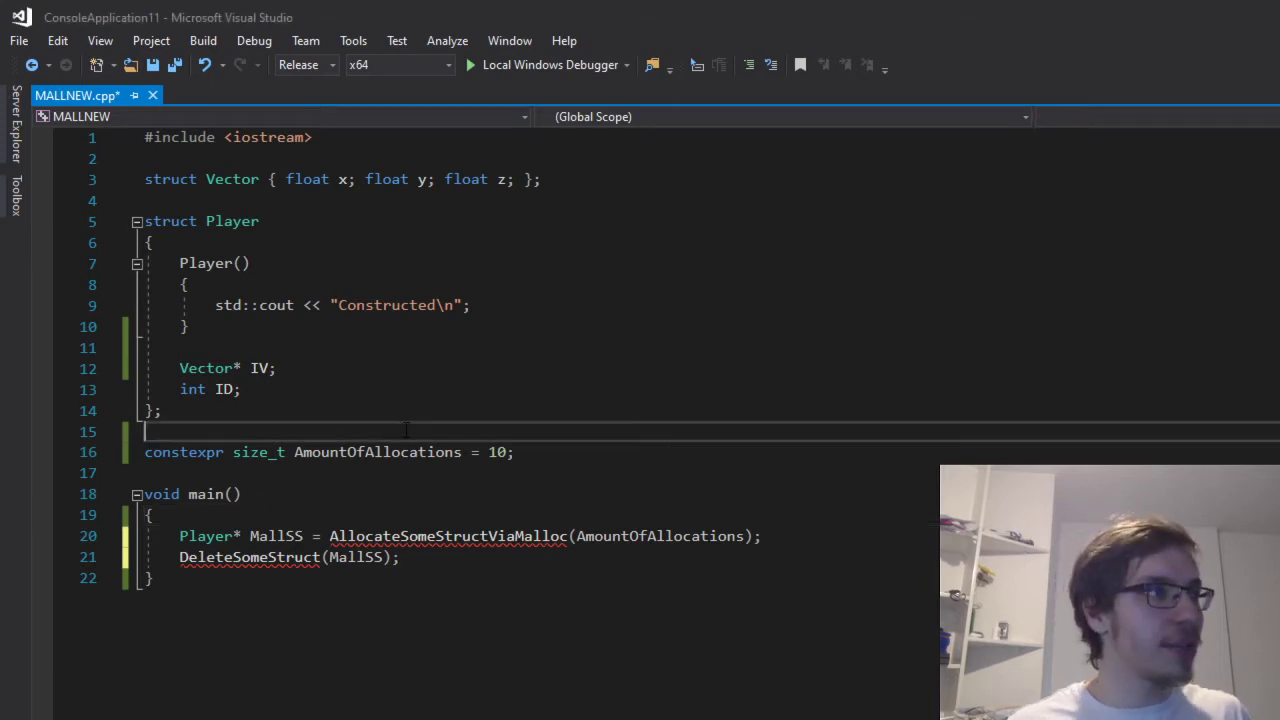
Allocate the Player array with static_cast on malloc of AmountOfInstances, checking for nullptr.
{"action": "scroll", "scroll_direction": "down", "scroll_amount": 3}
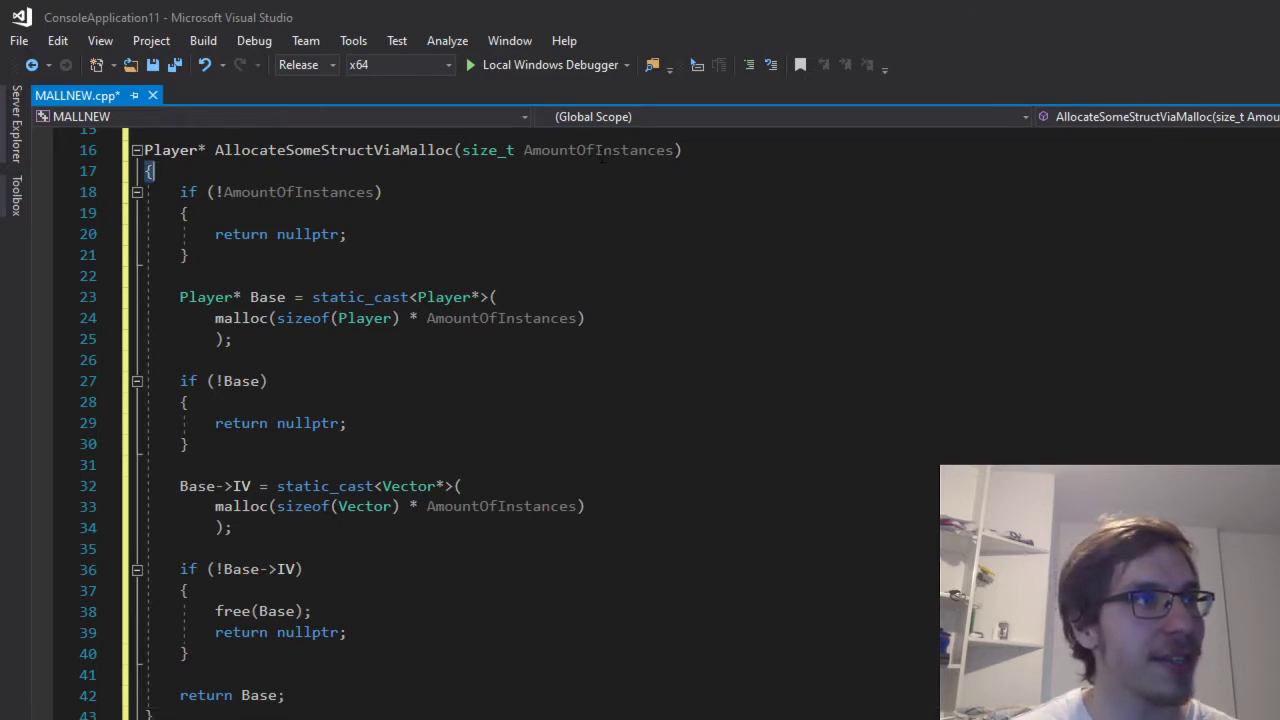
{"action": "double_click", "coordinate": [598, 150]}
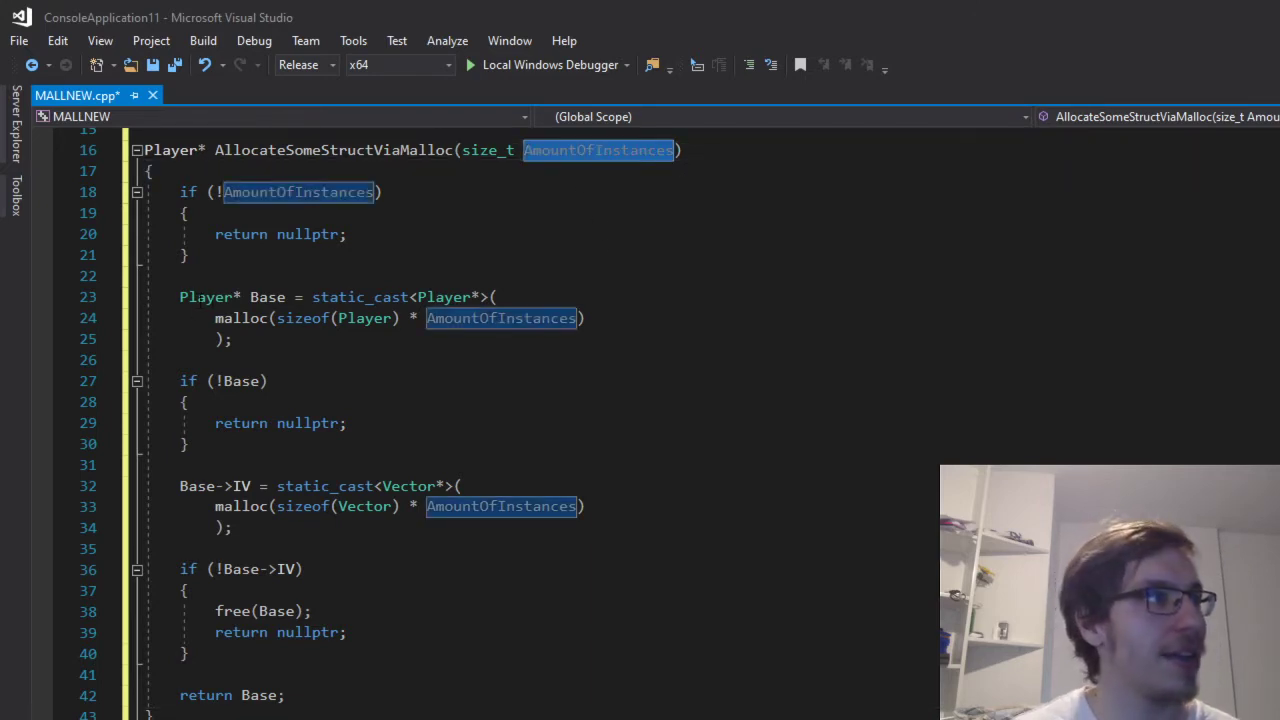
{"action": "double_click", "coordinate": [360, 297]}
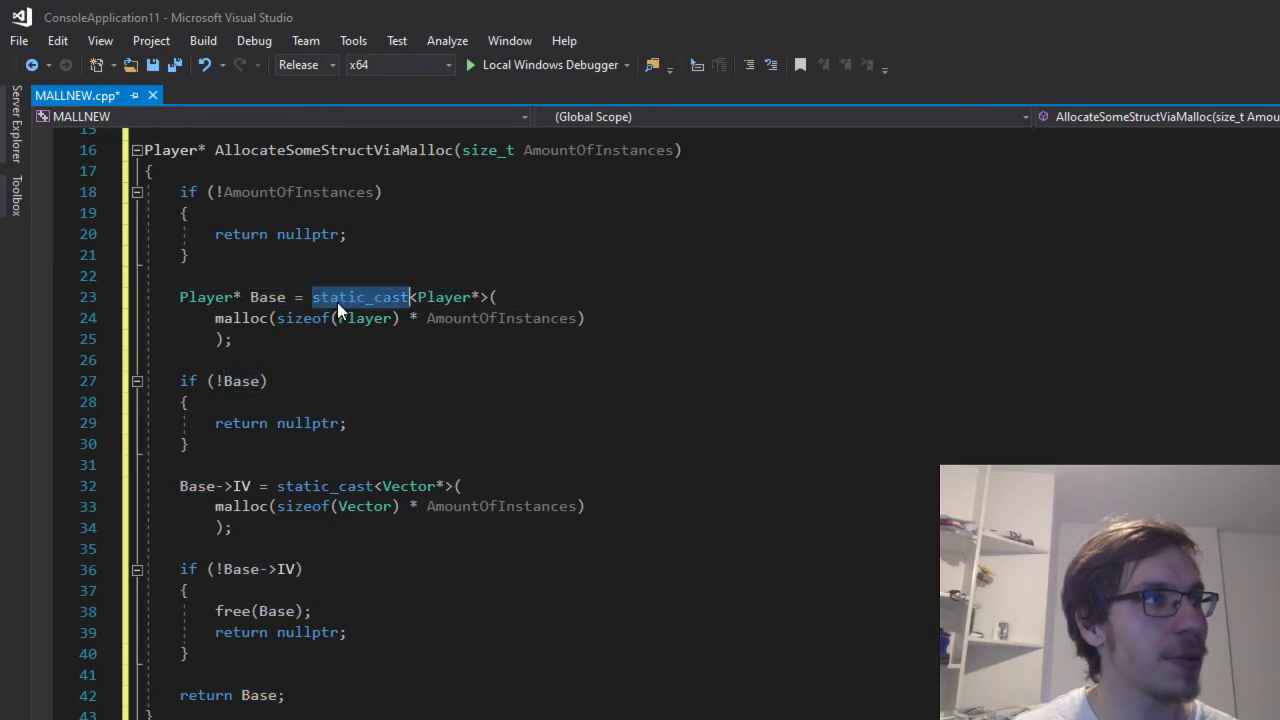
{"action": "mouse_move", "coordinate": [365, 318]}
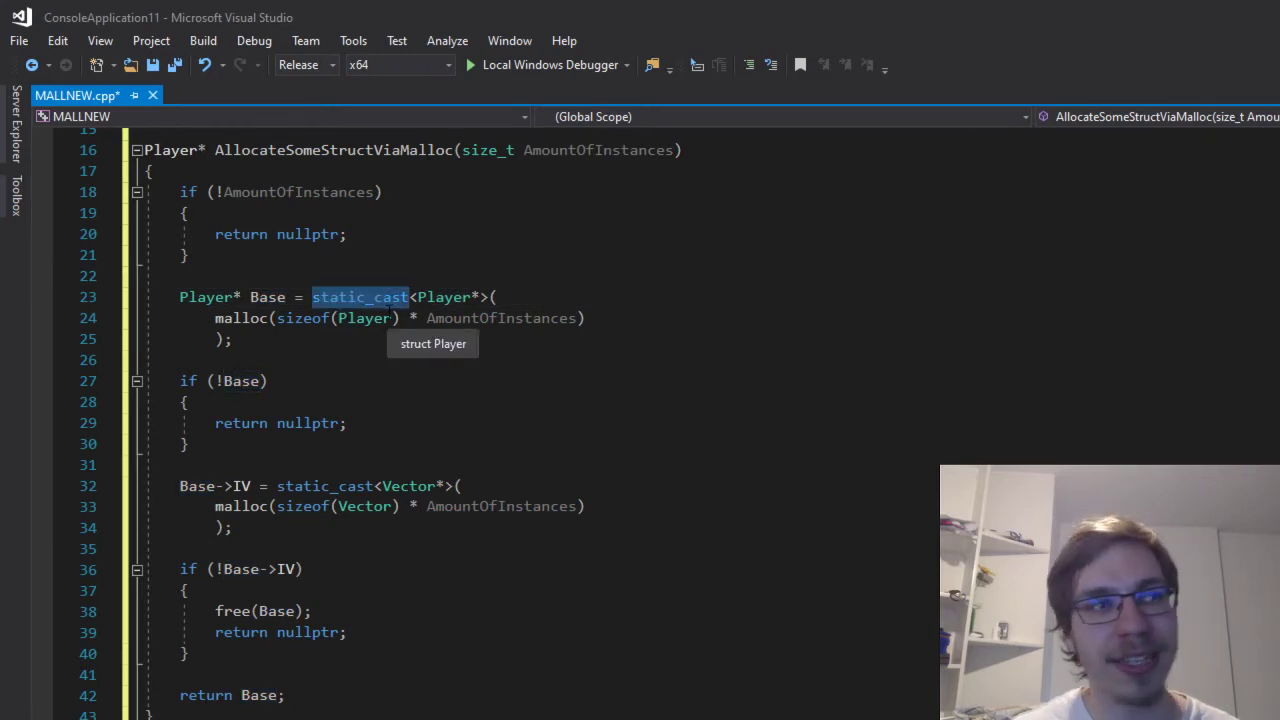
{"action": "double_click", "coordinate": [241, 318]}
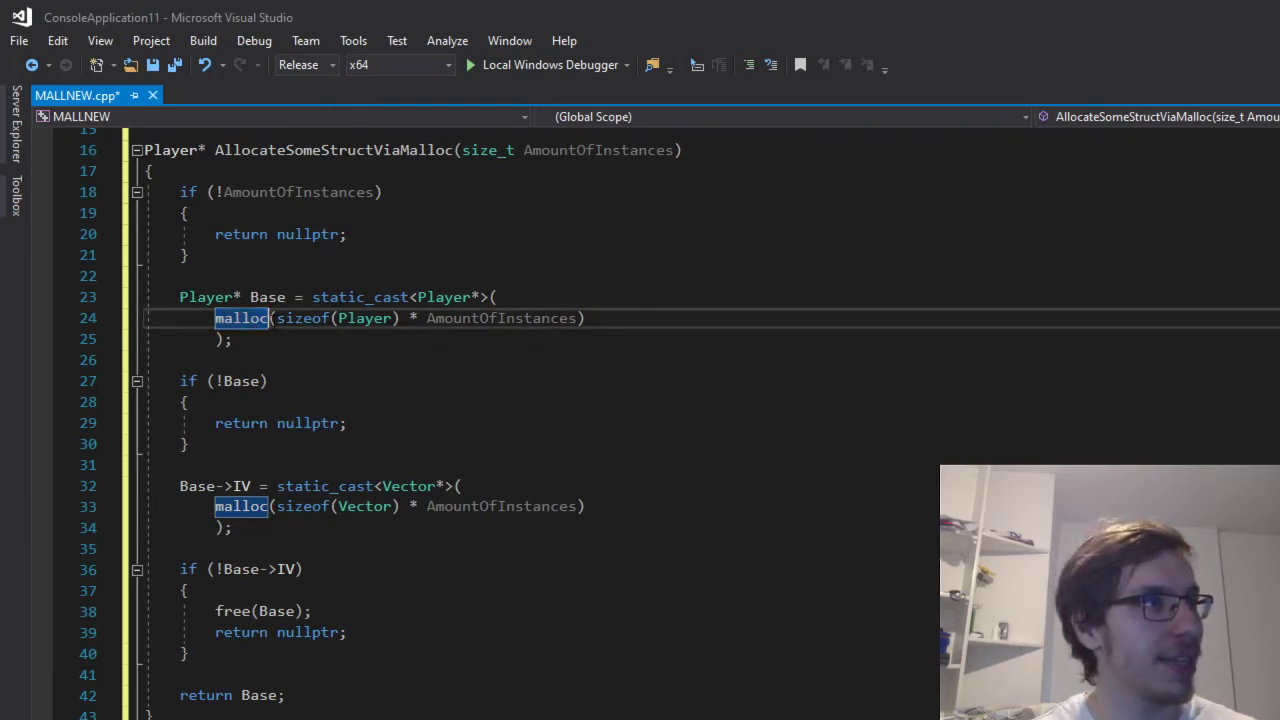
{"action": "double_click", "coordinate": [500, 318]}
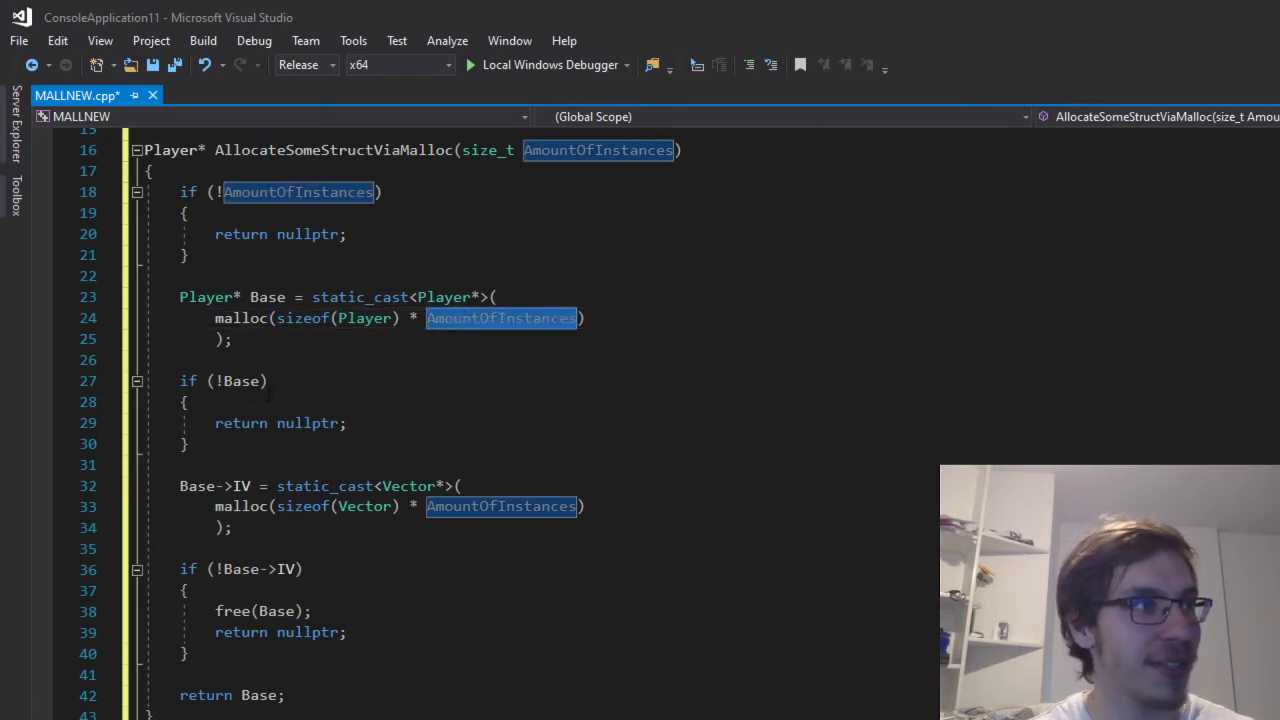
{"action": "left_click", "coordinate": [241, 381]}
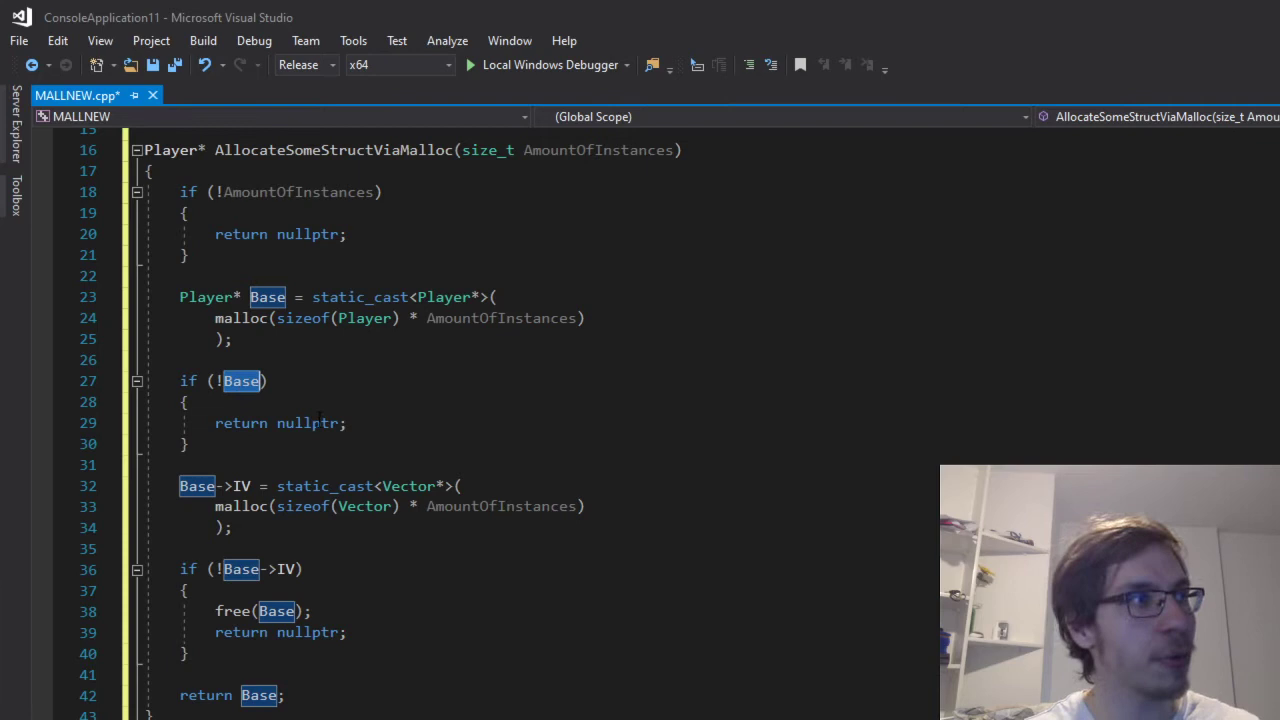
{"action": "double_click", "coordinate": [307, 423]}
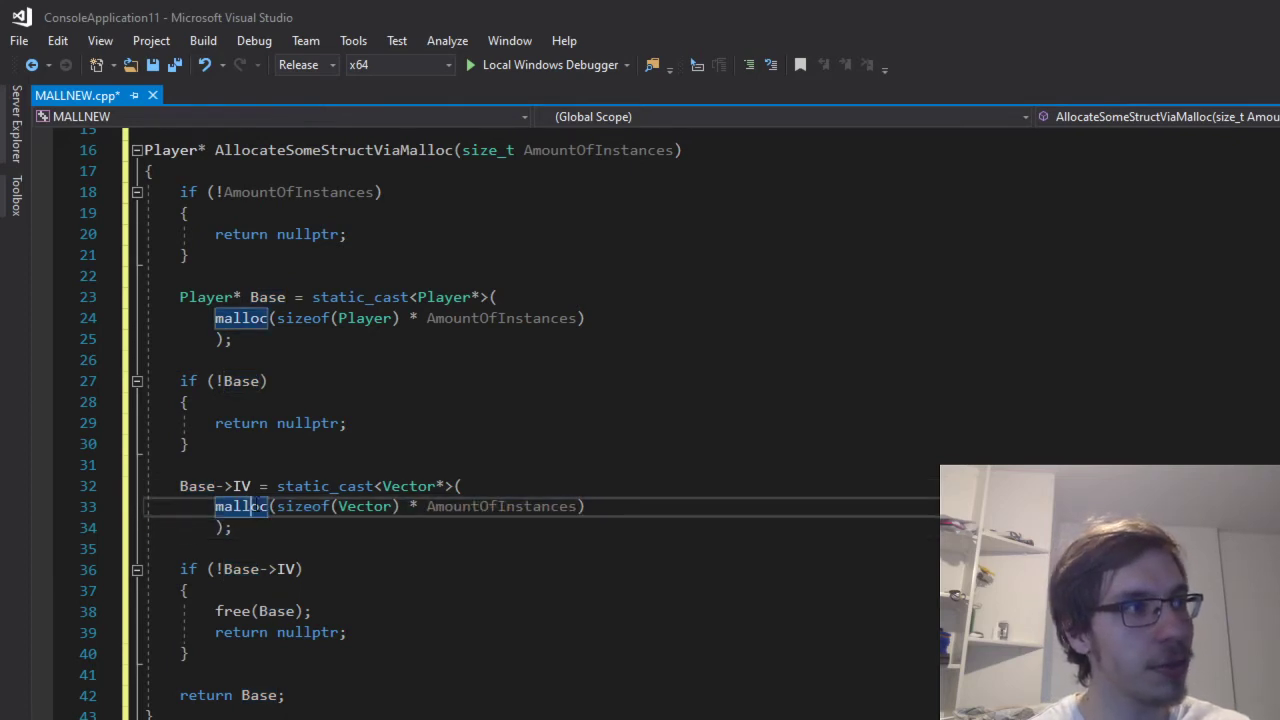
Malloc the Vector block for AmountOfInstances, freeing and returning nullptr on failure.
{"action": "double_click", "coordinate": [500, 506]}
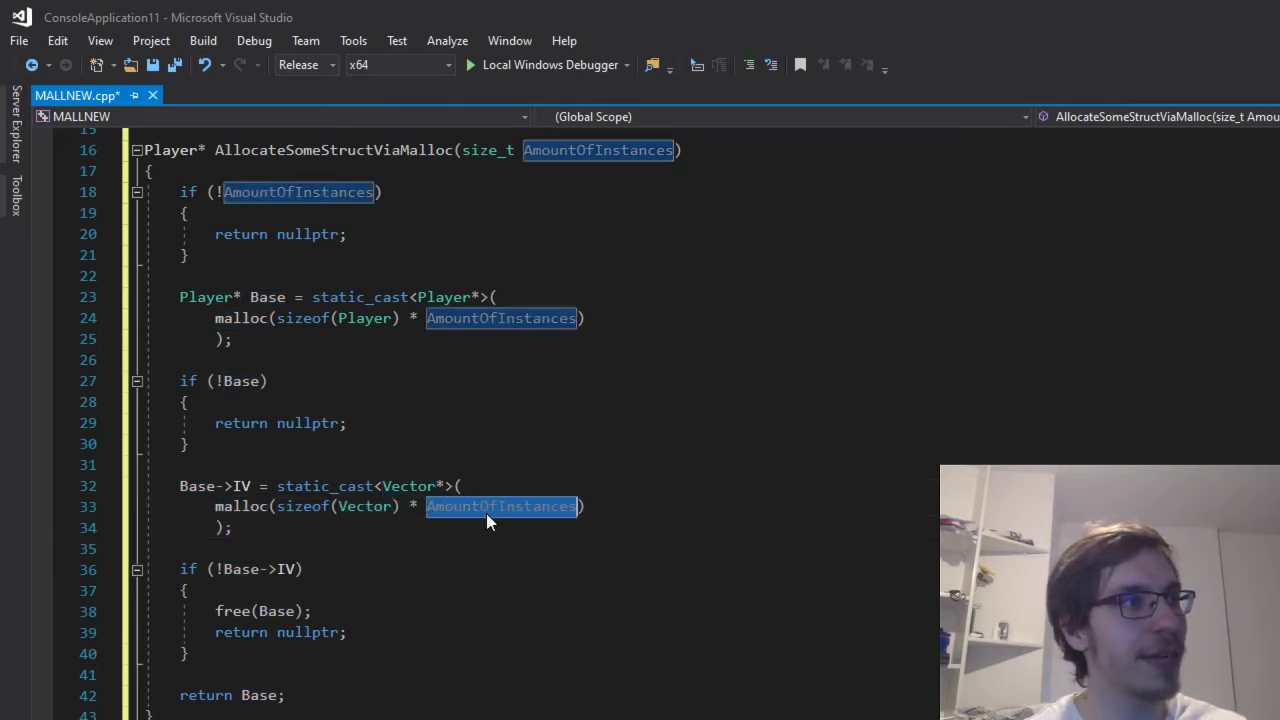
{"action": "scroll", "scroll_direction": "down", "scroll_amount": 3}
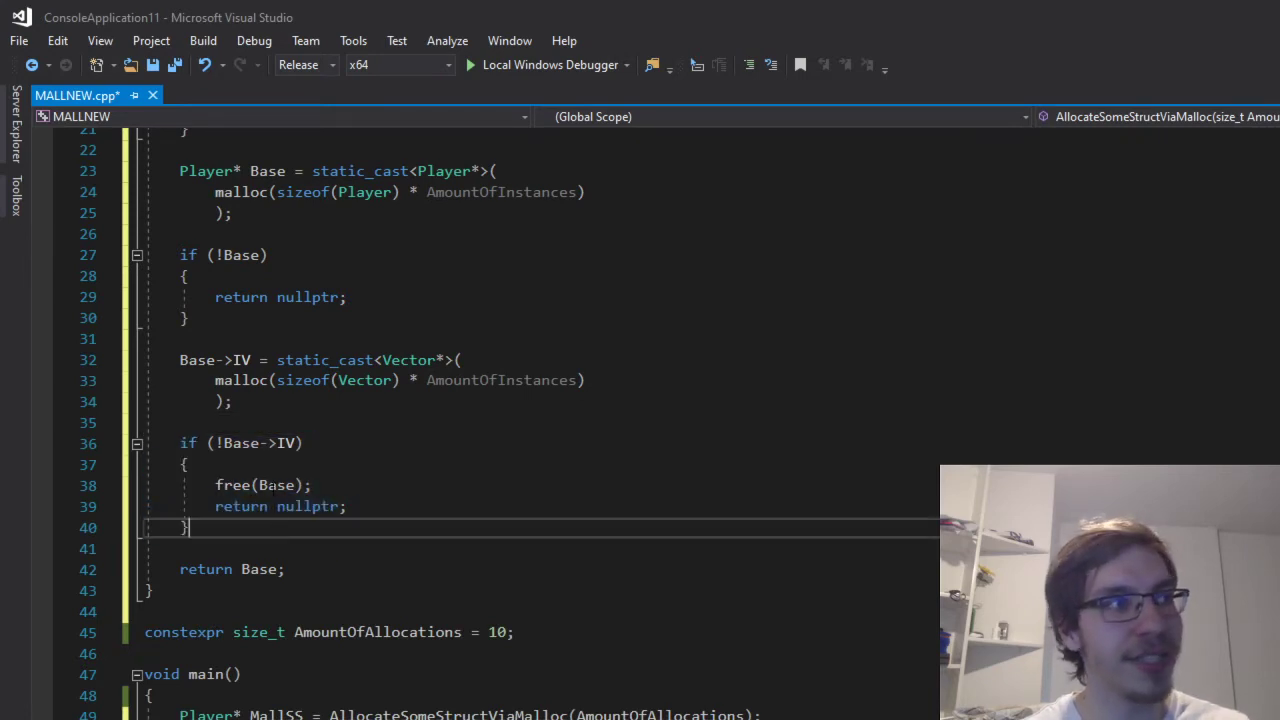
{"action": "double_click", "coordinate": [232, 485]}
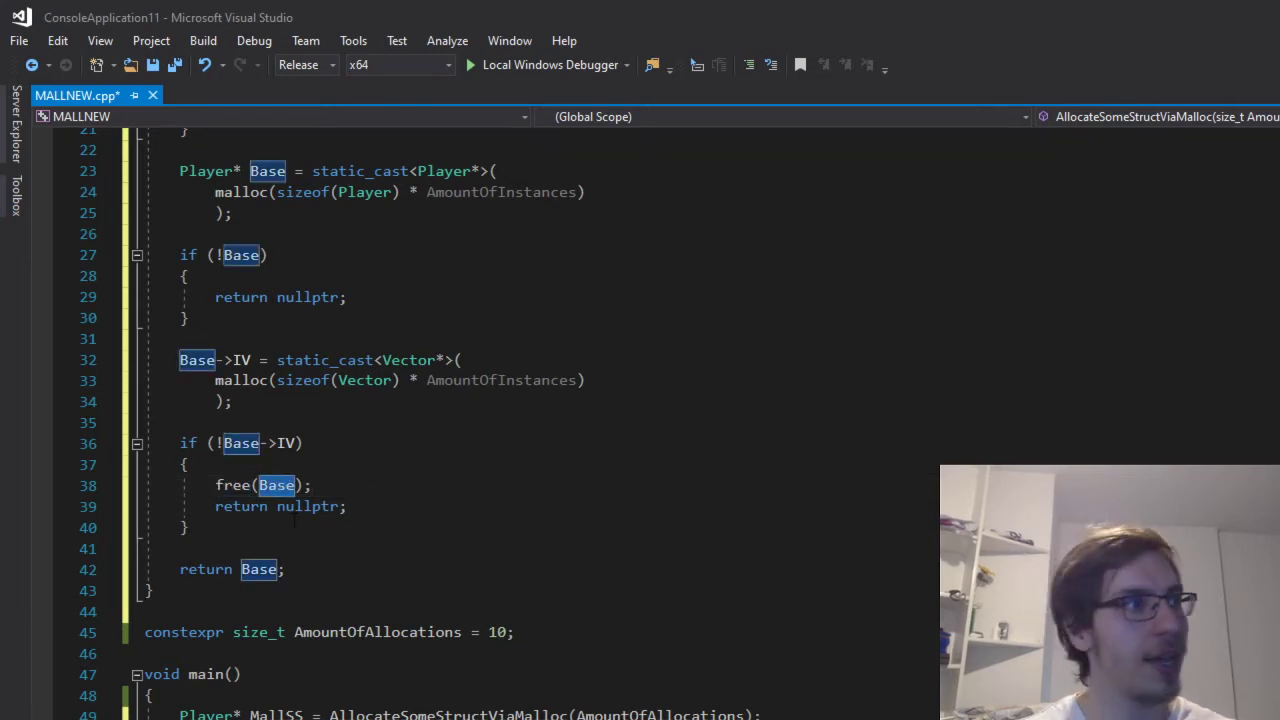
{"action": "left_click", "coordinate": [365, 463]}
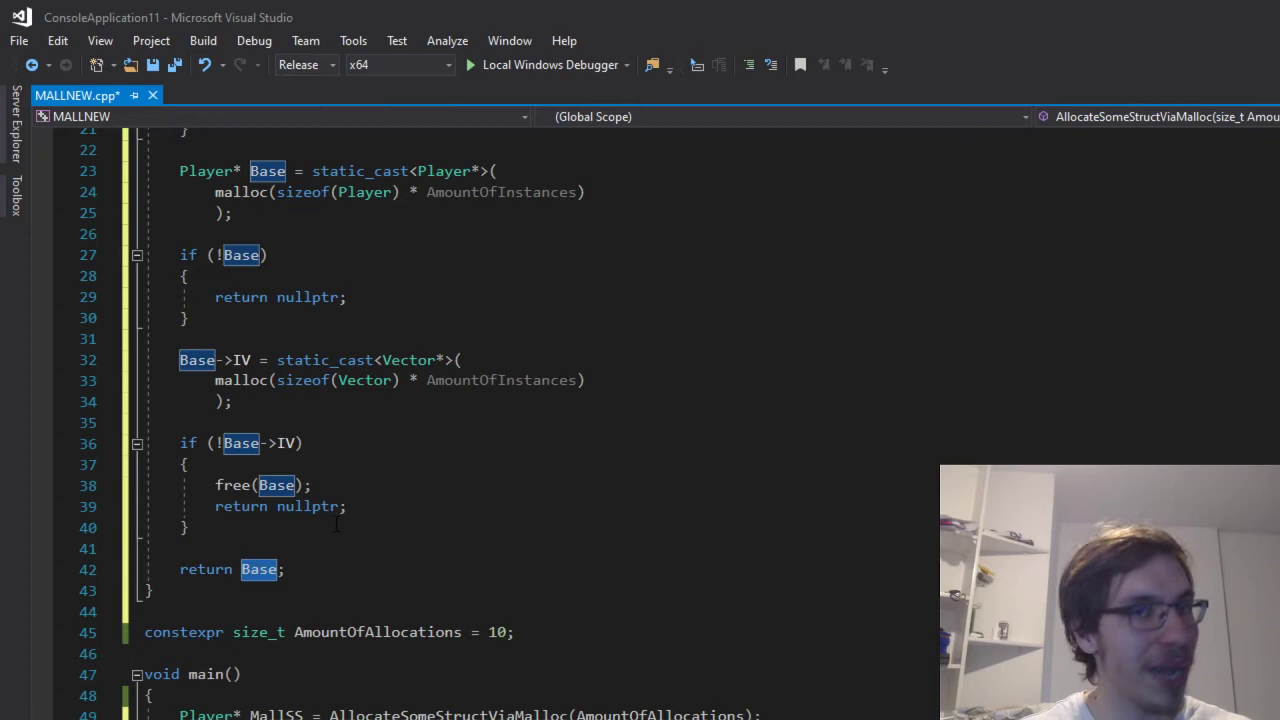
{"action": "scroll", "scroll_direction": "down", "scroll_amount": 3}
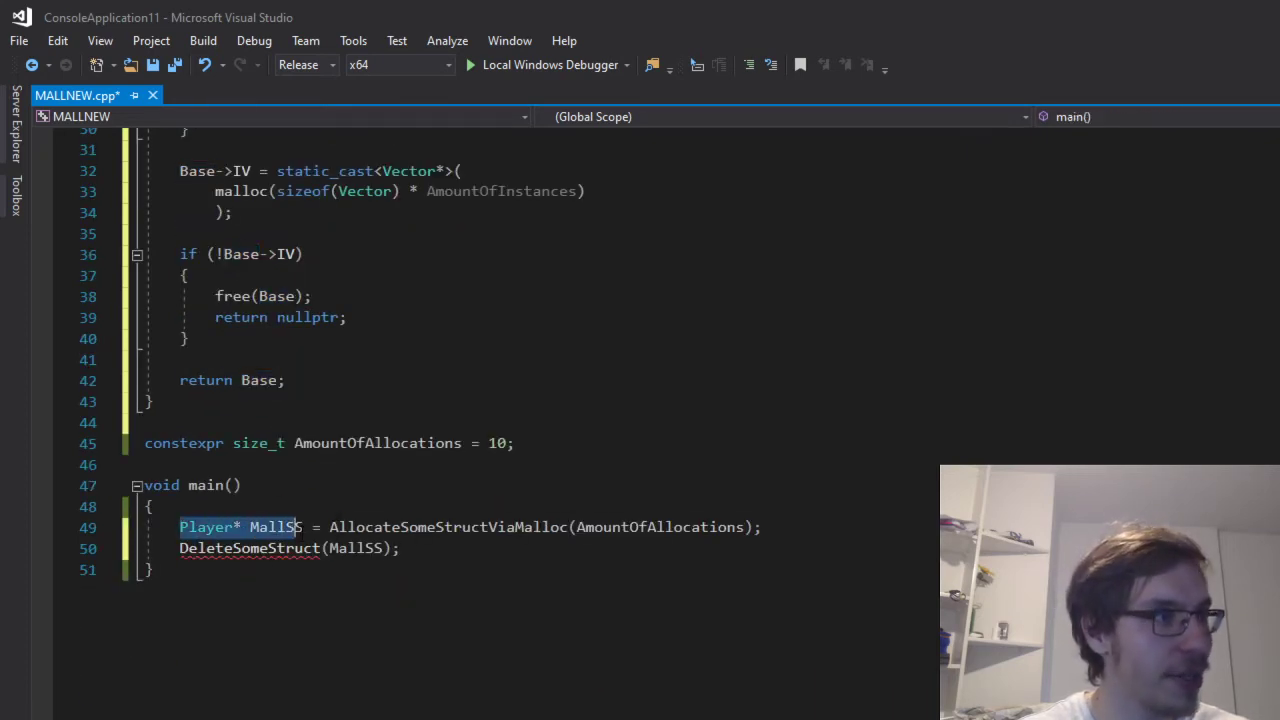
Define DeleteSomeStruct(Player* SS) calling free(SS->IV) then free(SS), and save.
{"action": "double_click", "coordinate": [276, 527]}
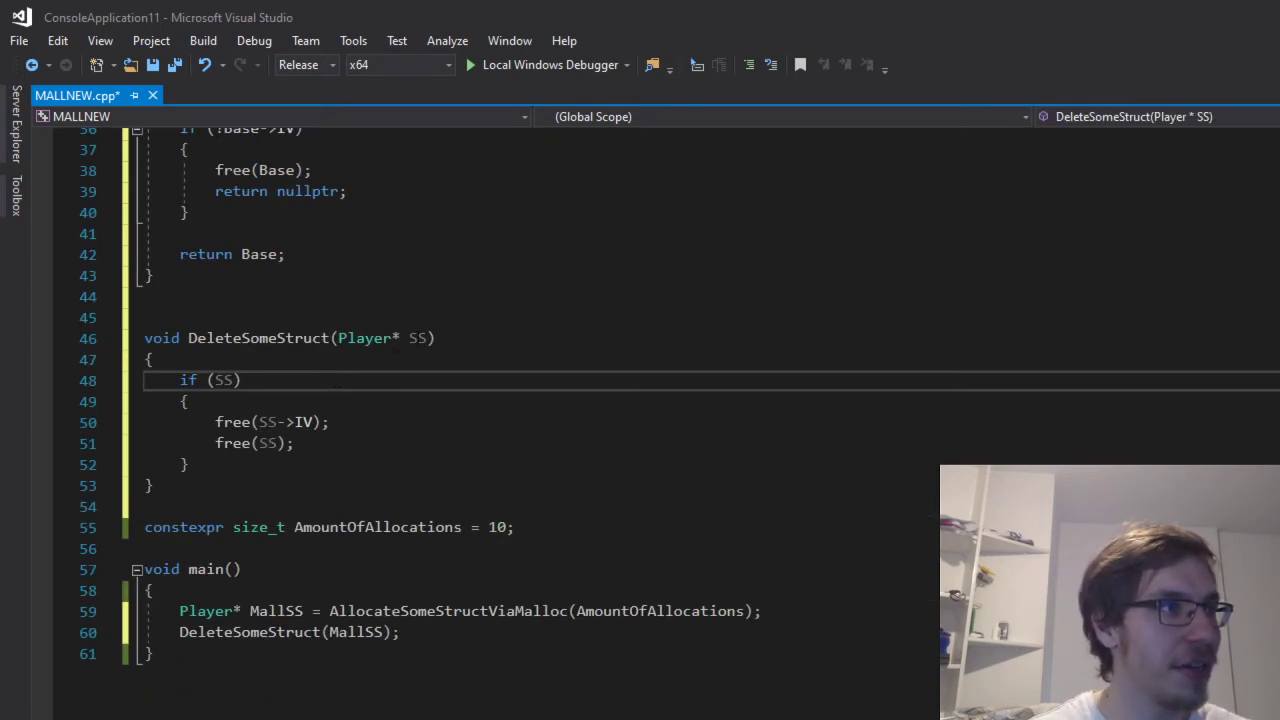
{"action": "double_click", "coordinate": [222, 380]}
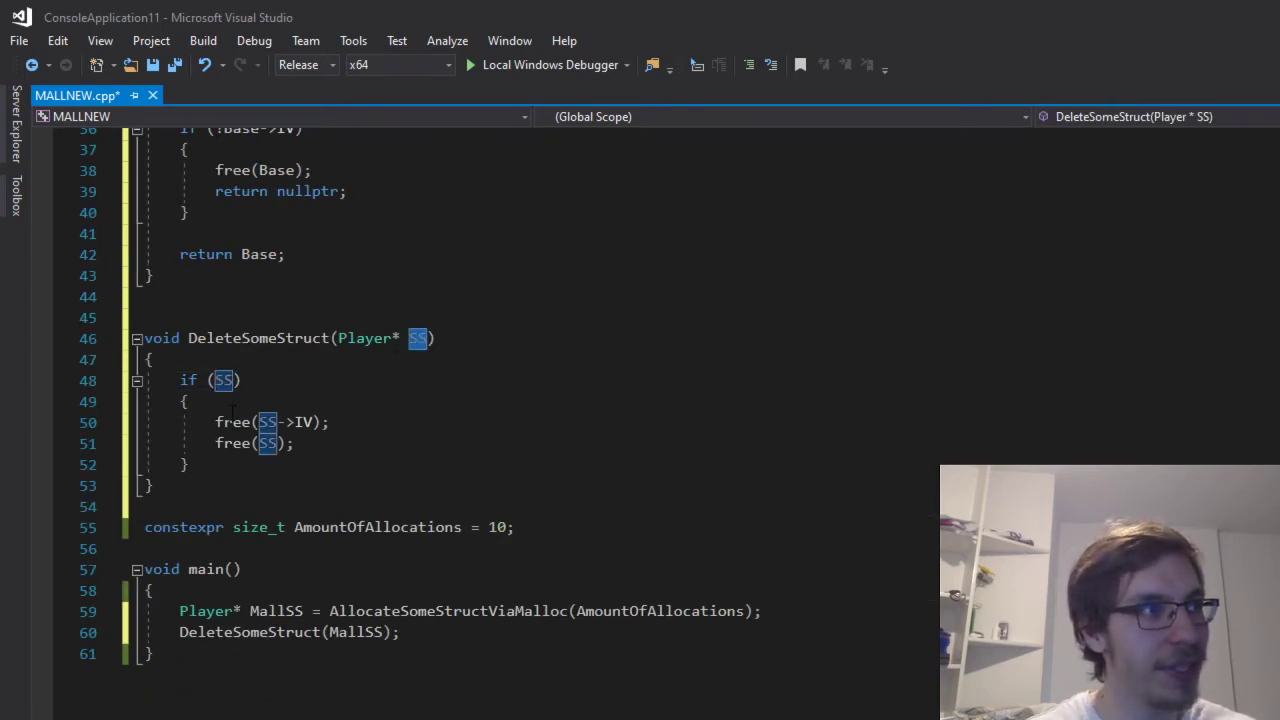
{"action": "left_click", "coordinate": [333, 421]}
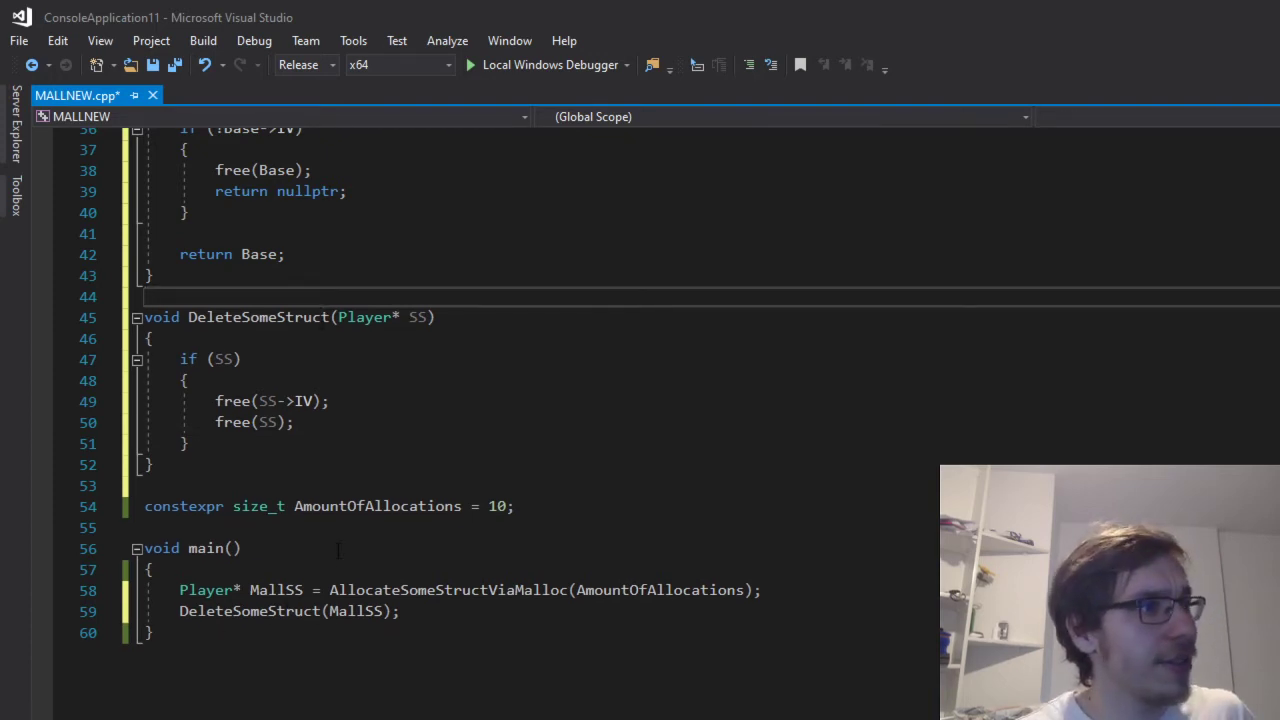
{"action": "scroll", "scroll_direction": "up", "scroll_amount": 3}
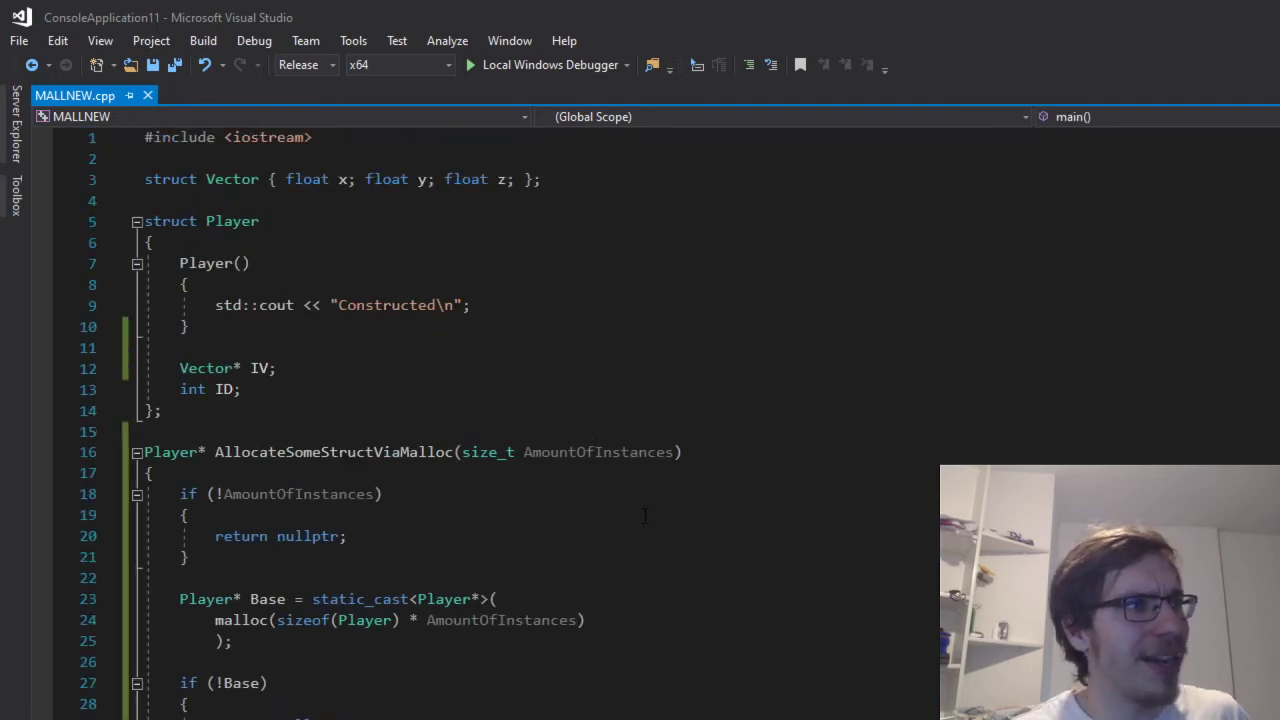
{"action": "double_click", "coordinate": [206, 263]}
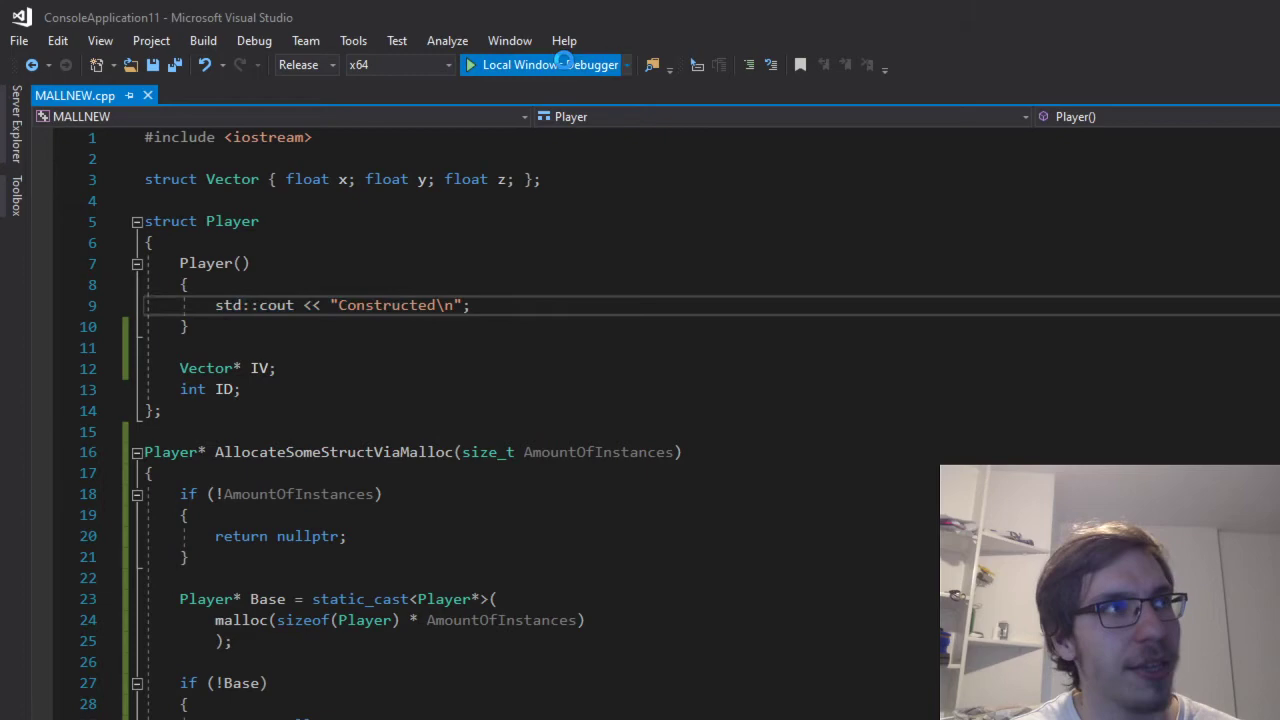
{"action": "left_click", "coordinate": [519, 64]}
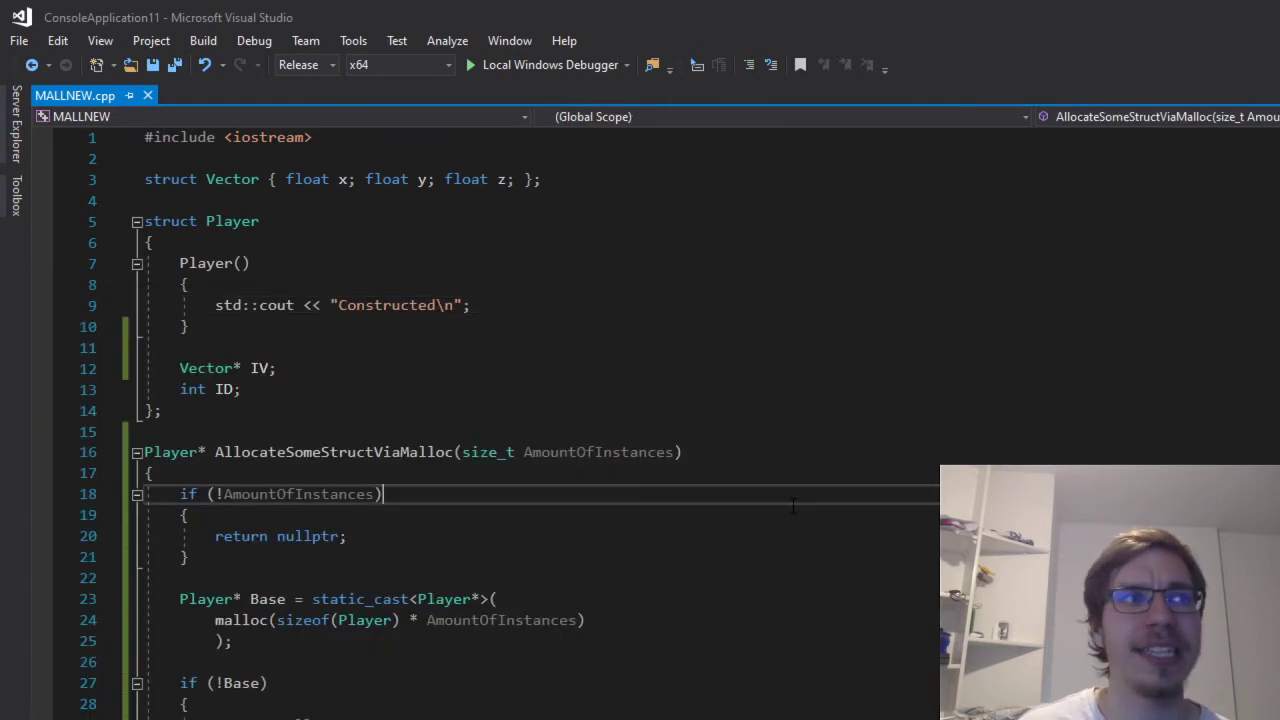
{"action": "scroll", "scroll_direction": "down", "scroll_amount": 3}
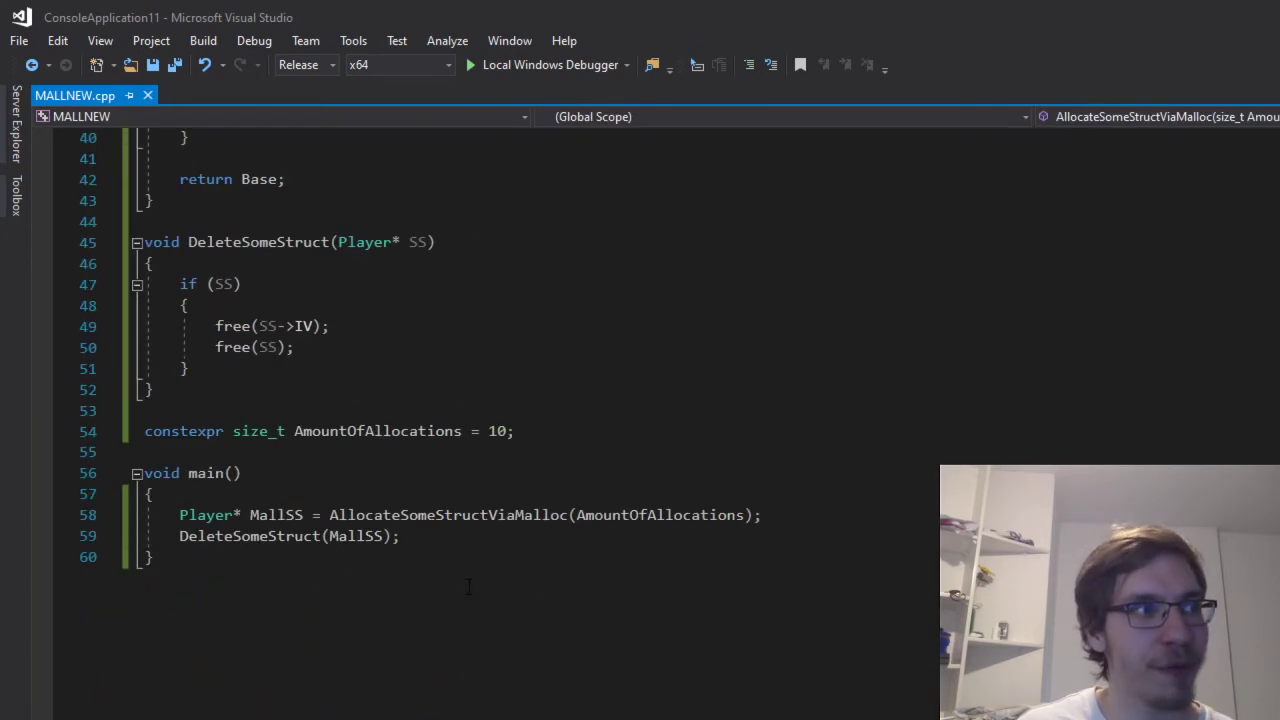
{"action": "scroll", "scroll_direction": "up", "scroll_amount": 3}
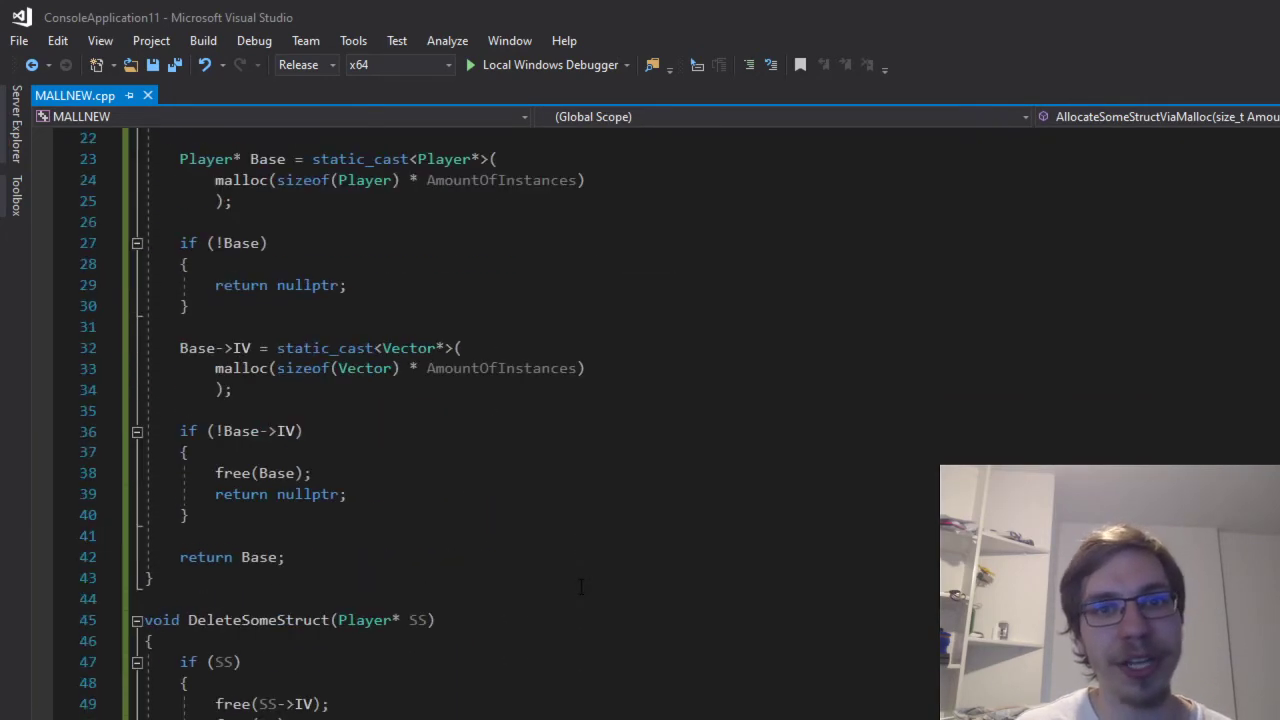
{"action": "scroll", "scroll_direction": "down", "scroll_amount": 3}
{"action": "type", "text": "delete[] newSS;"}
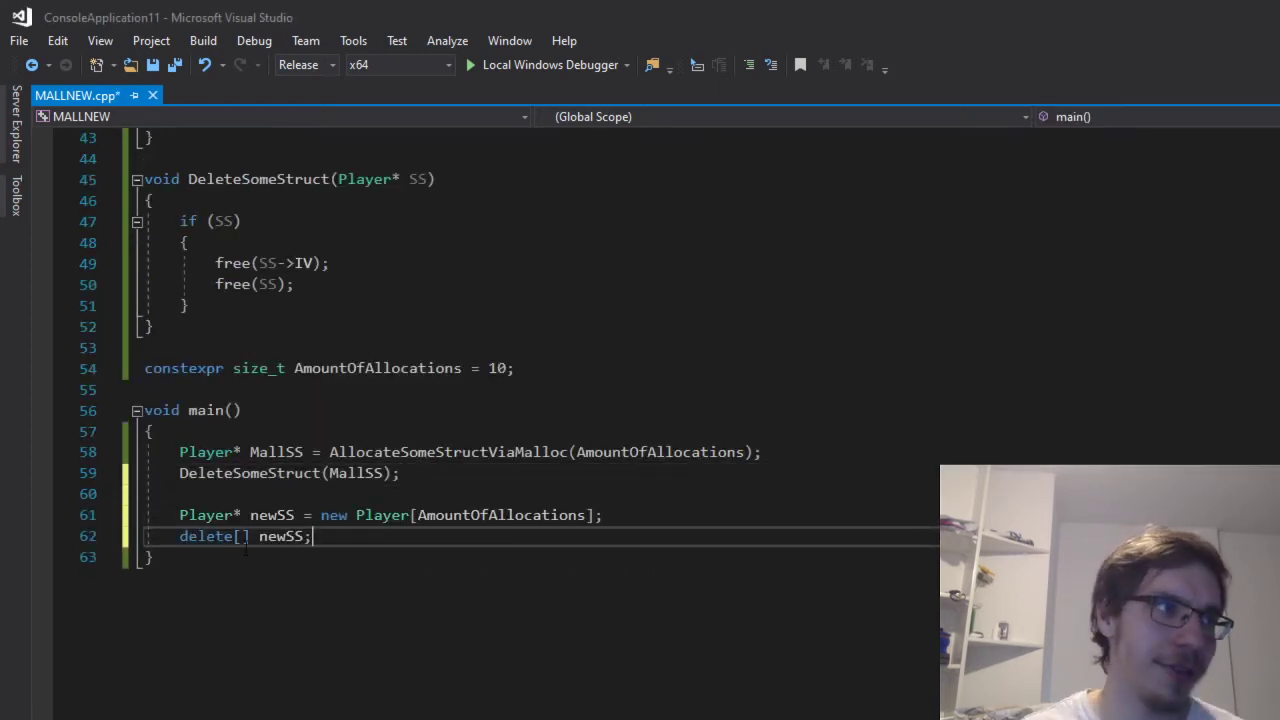
Comment out main's MallSS malloc allocation and DeleteSomeStruct(MallSS) lines with //, then save.
{"action": "double_click", "coordinate": [334, 515]}
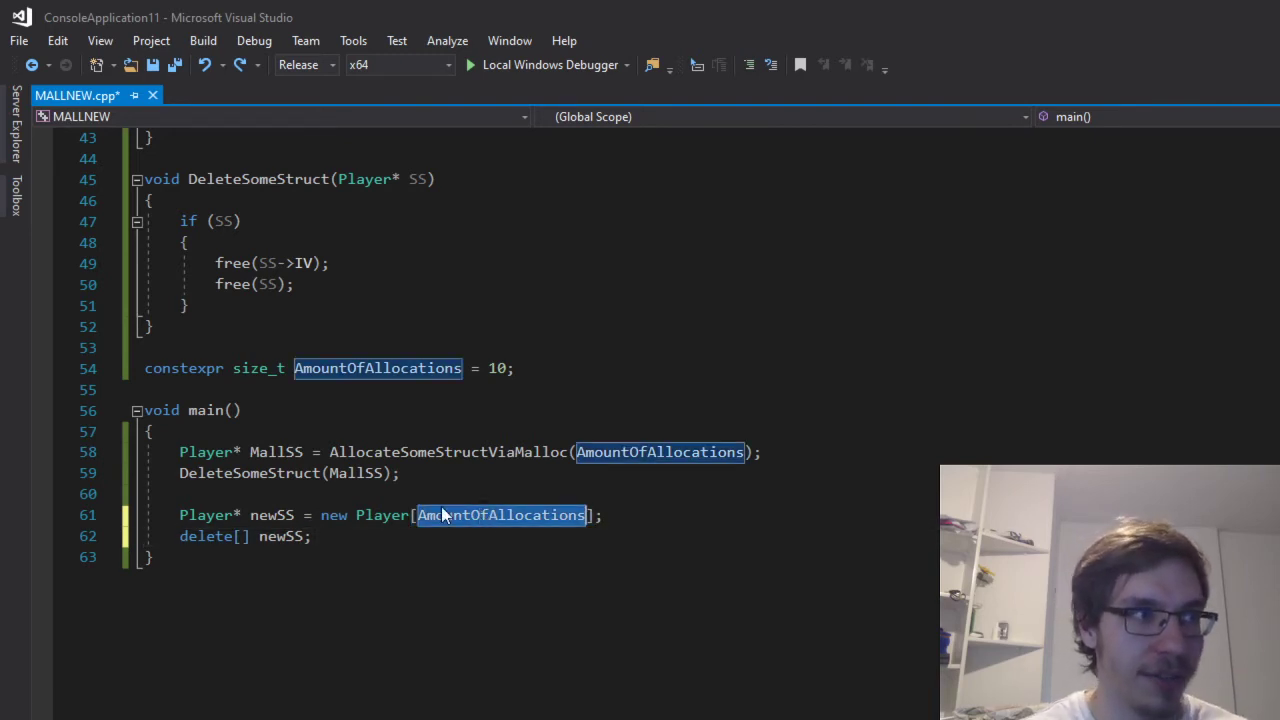
{"action": "left_click", "coordinate": [150, 557]}
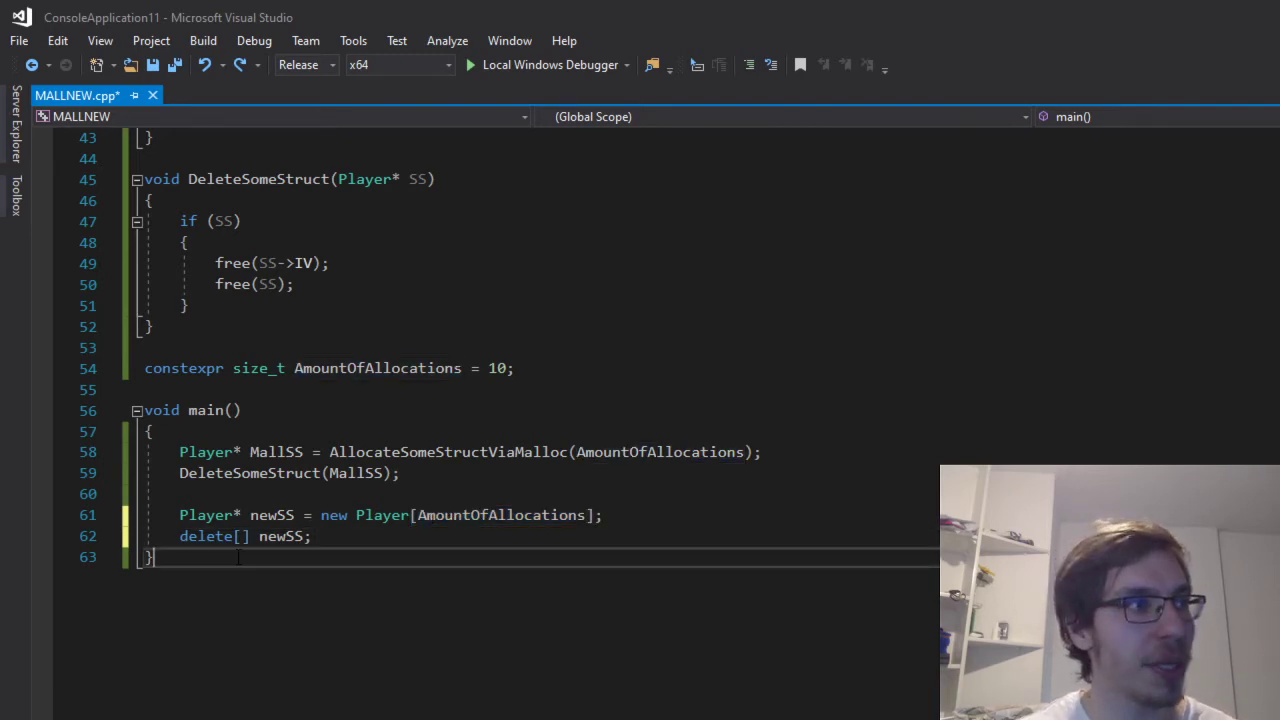
{"action": "double_click", "coordinate": [205, 536]}
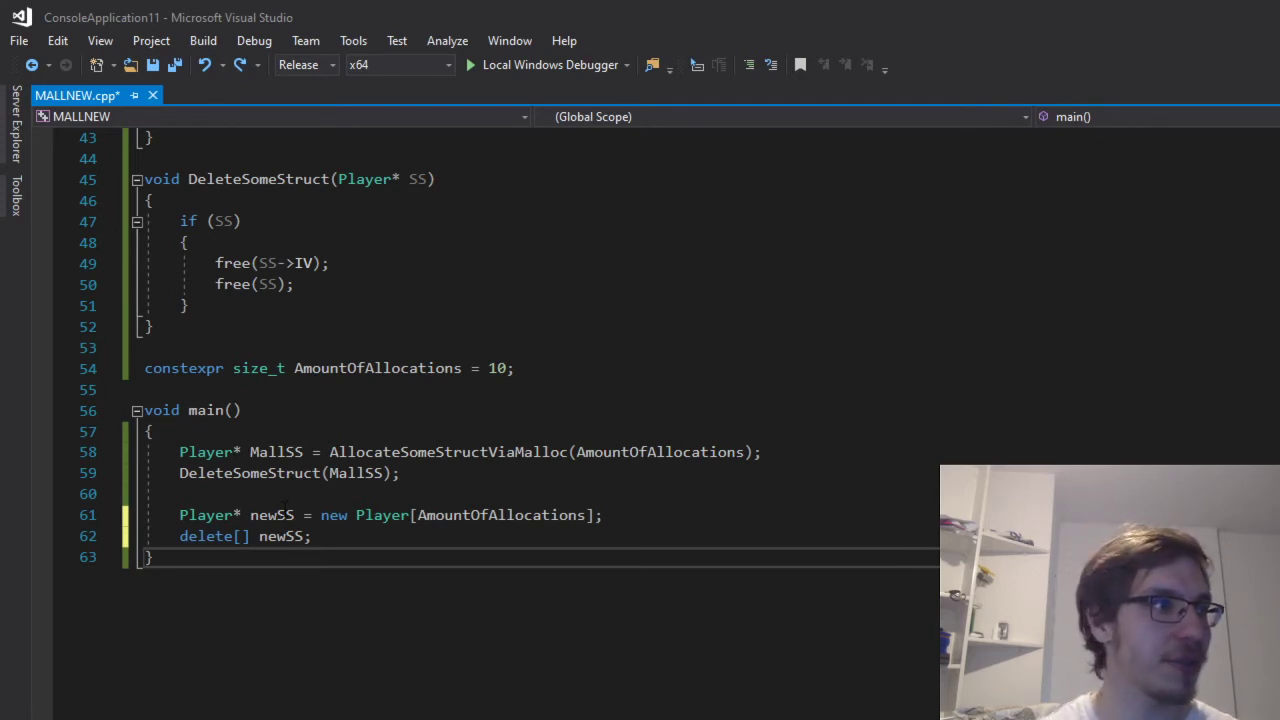
{"action": "double_click", "coordinate": [281, 536]}
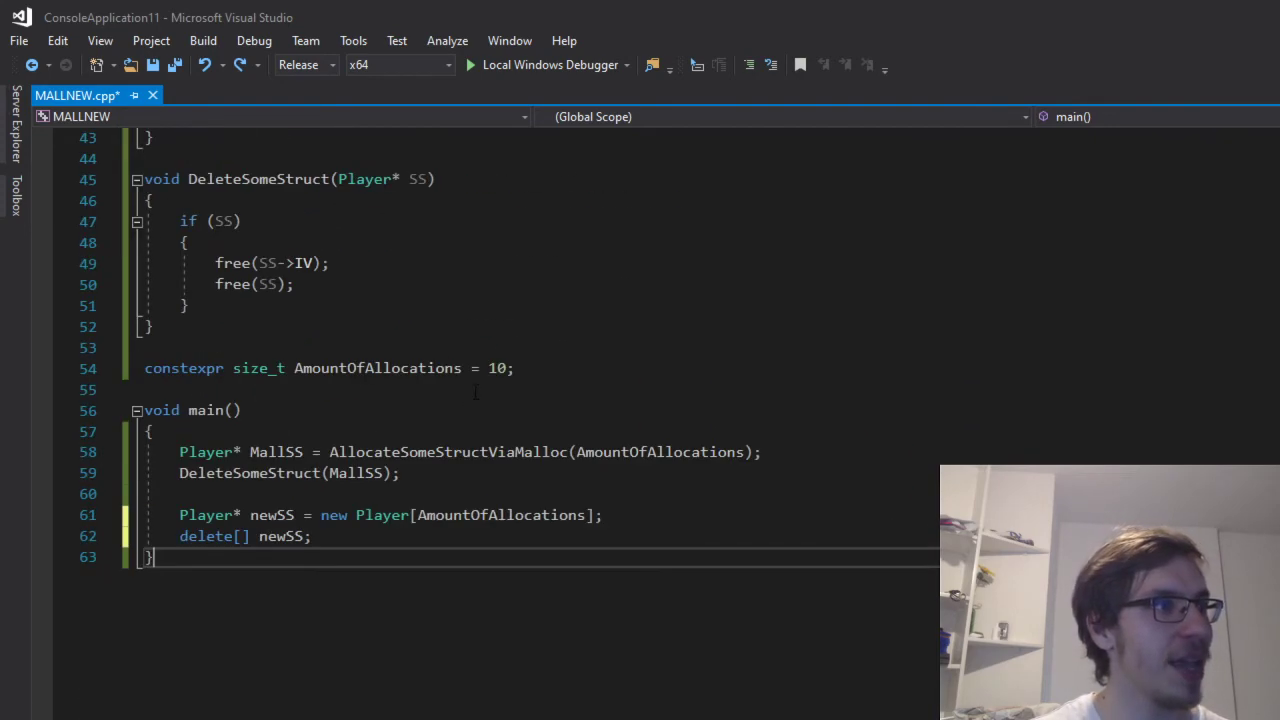
{"action": "double_click", "coordinate": [272, 514]}
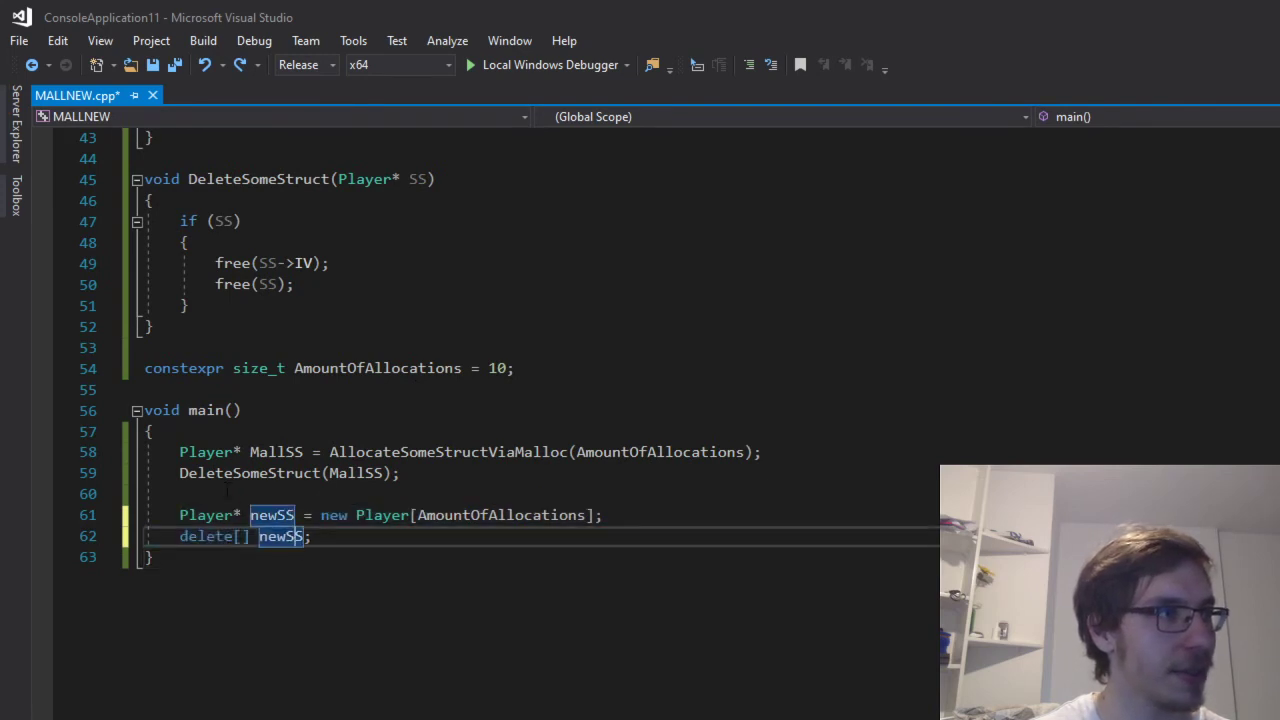
{"action": "type", "text": "//"}
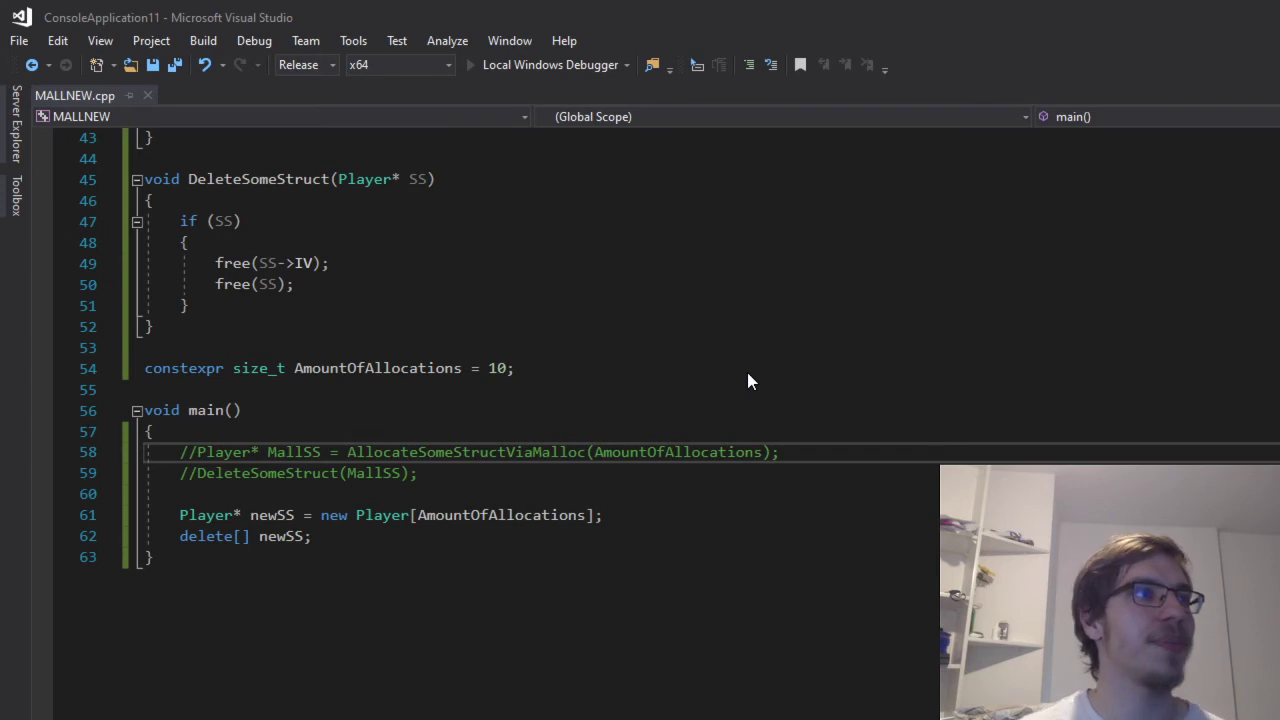
{"action": "left_click", "coordinate": [469, 64]}
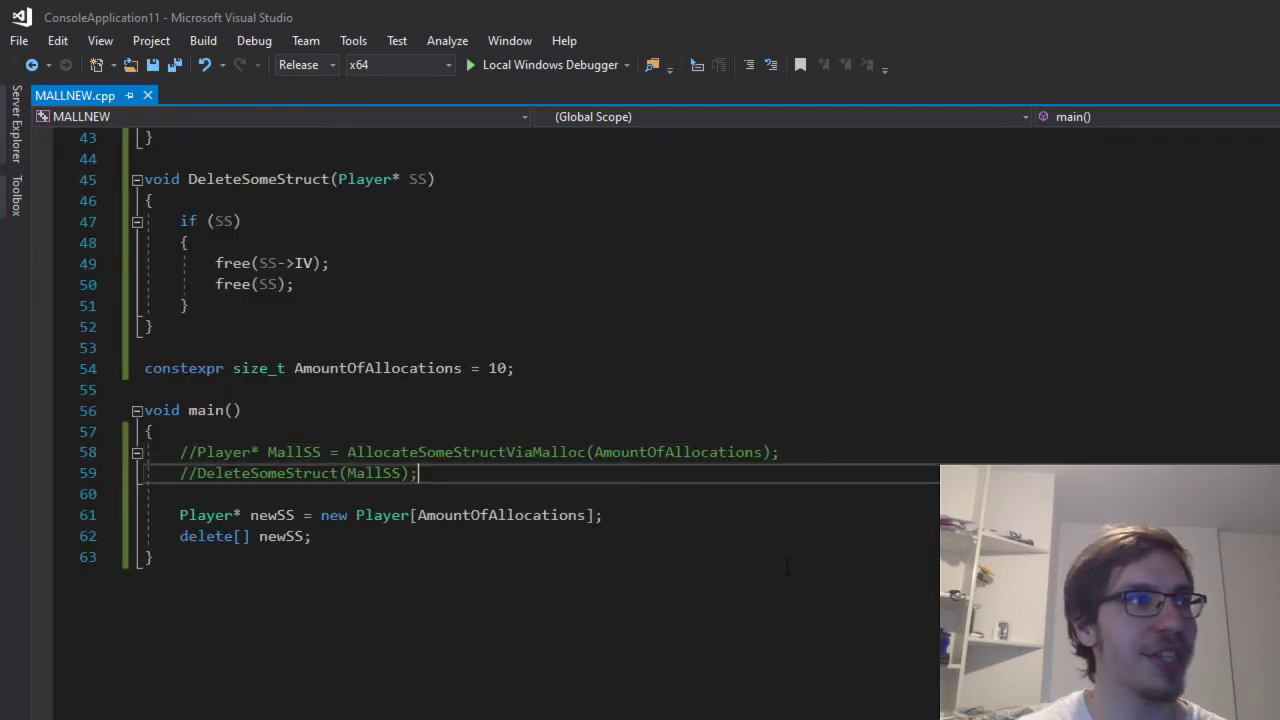
{"action": "scroll", "scroll_direction": "up", "scroll_amount": 3}
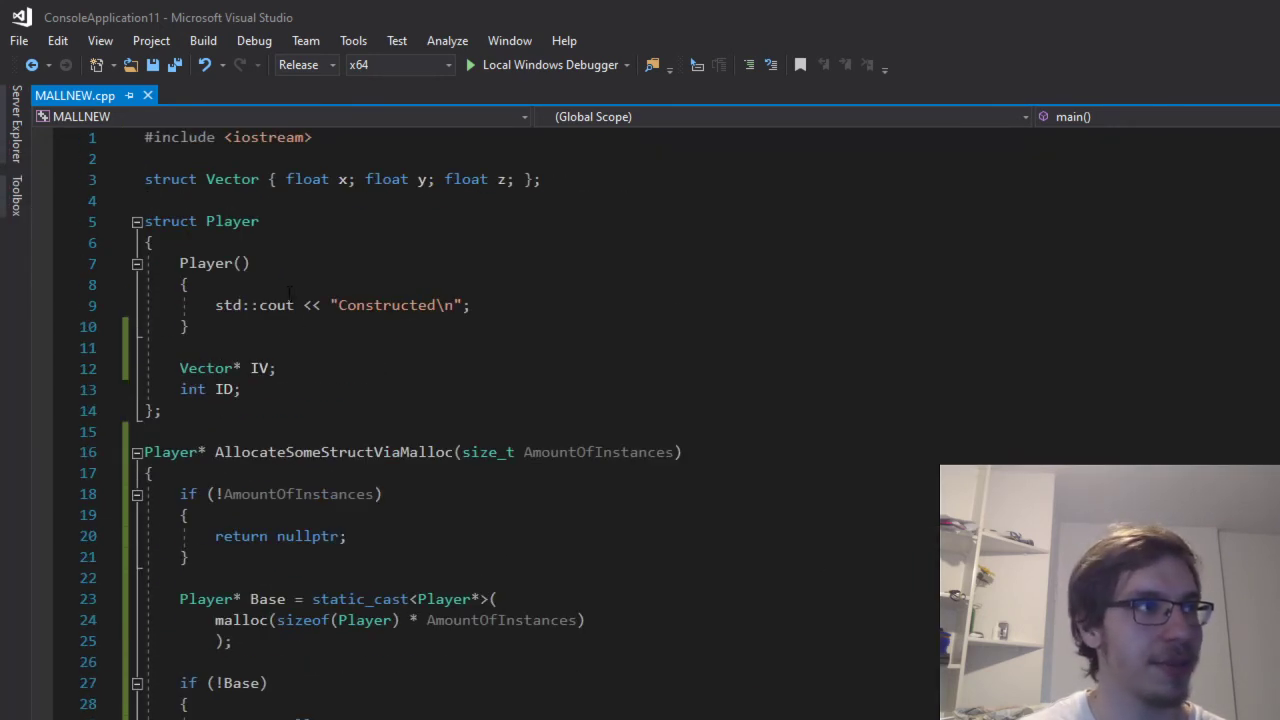
{"action": "left_click", "coordinate": [185, 285]}
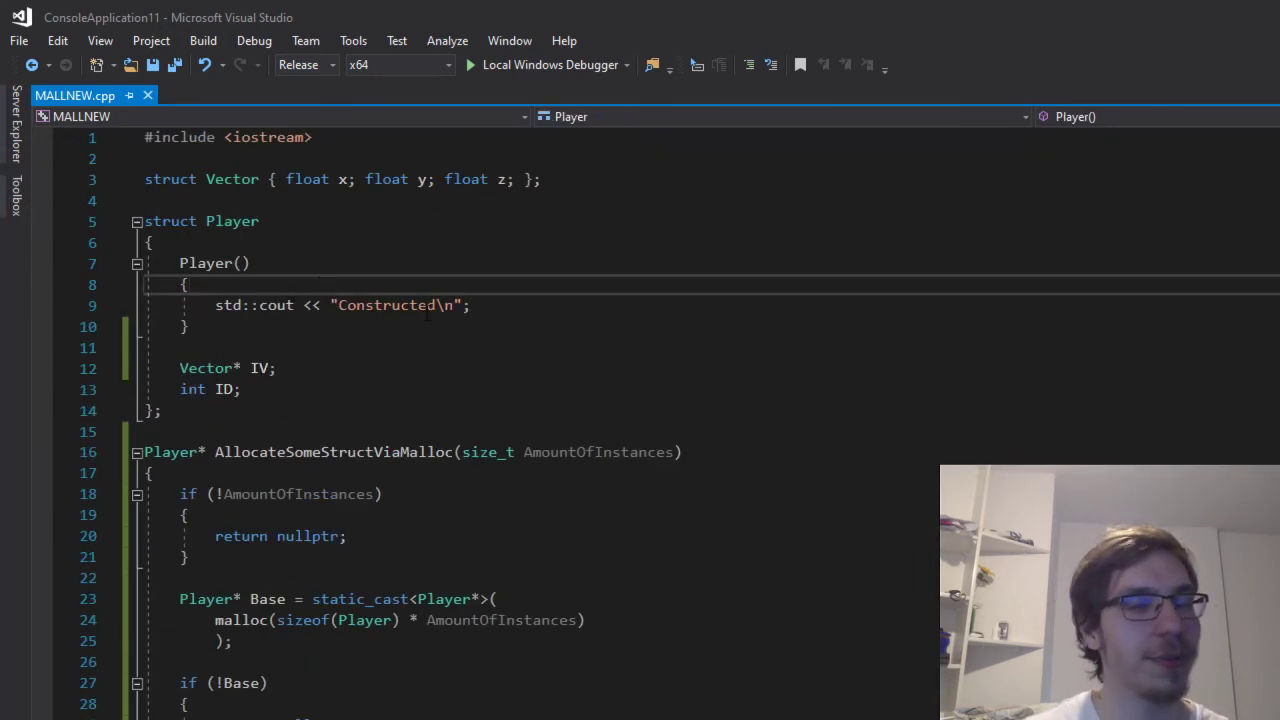
{"action": "double_click", "coordinate": [226, 389]}
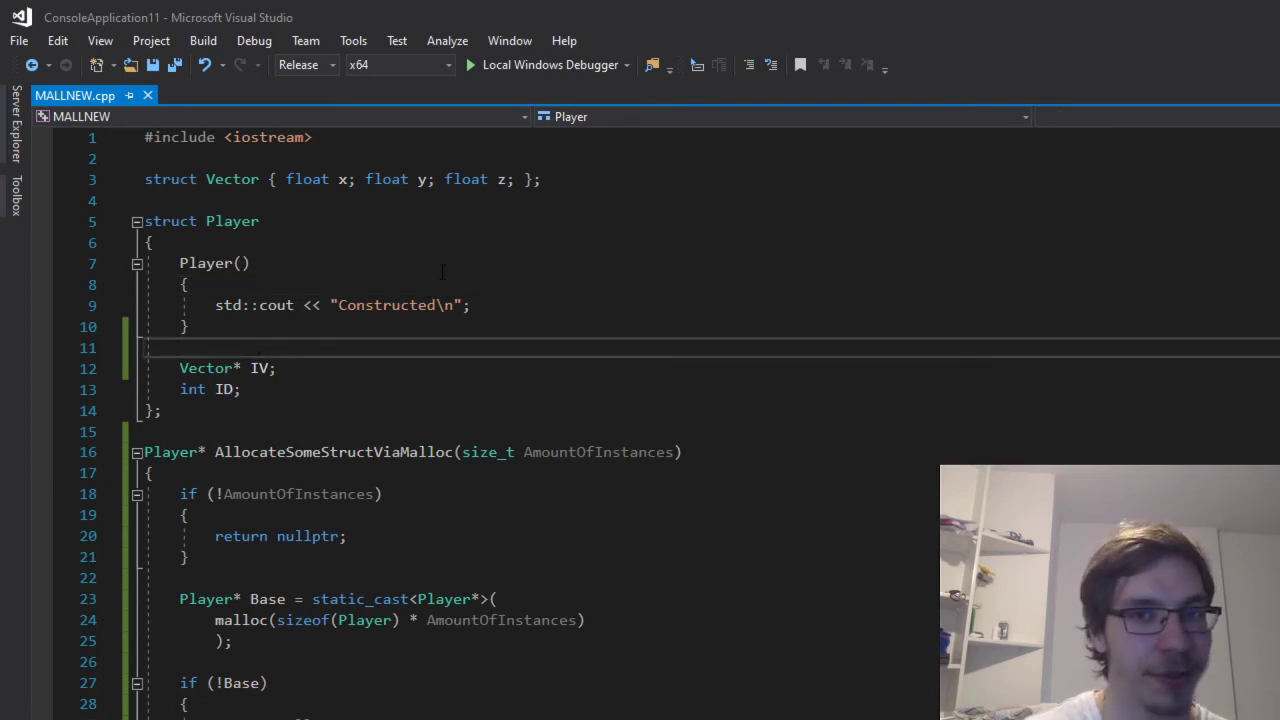
{"action": "scroll", "scroll_direction": "down", "scroll_amount": 3}
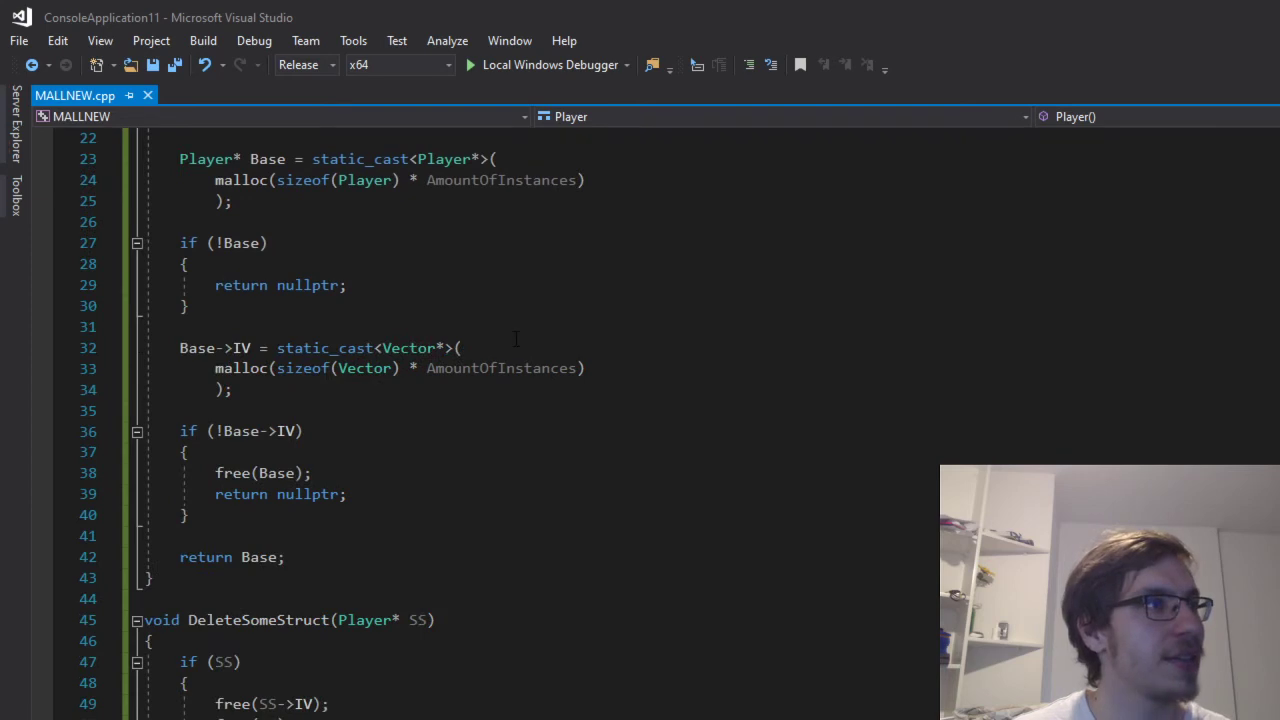
{"action": "scroll", "scroll_direction": "up", "scroll_amount": 3}
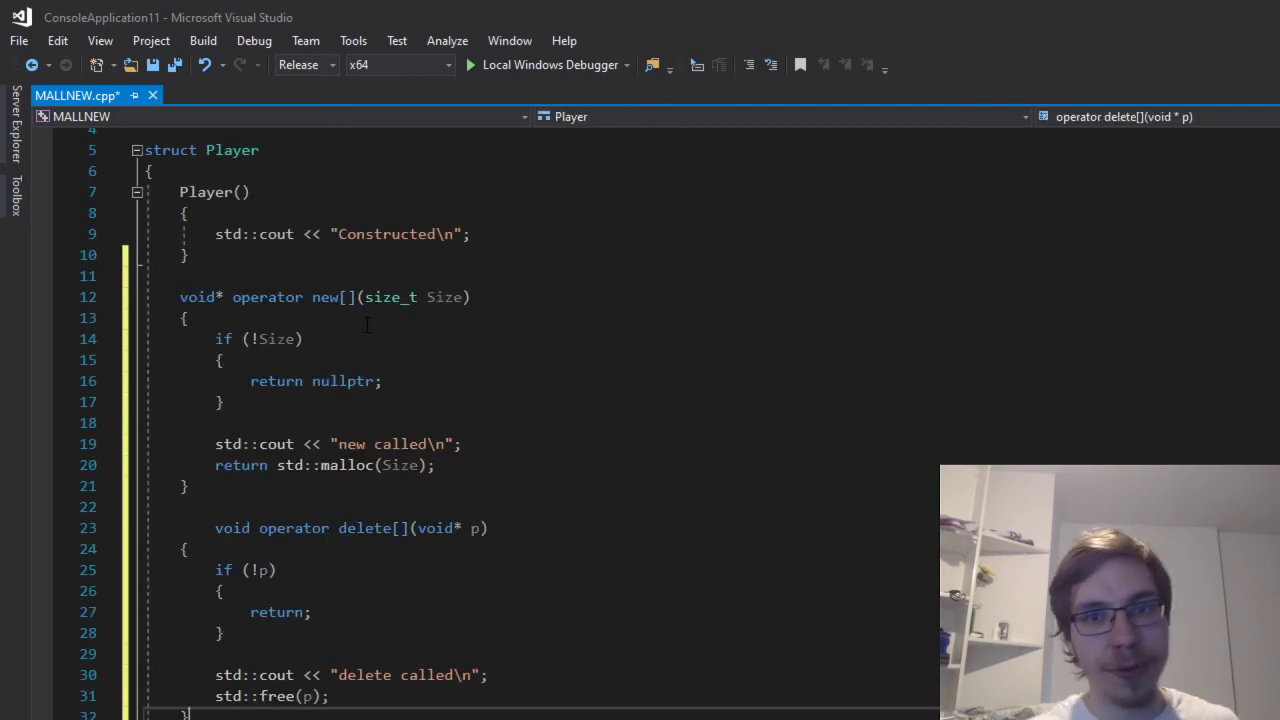
Restore the [] brackets on Player's operator delete[] signature and save MALLNEW.cpp.
{"action": "left_click", "coordinate": [214, 506]}
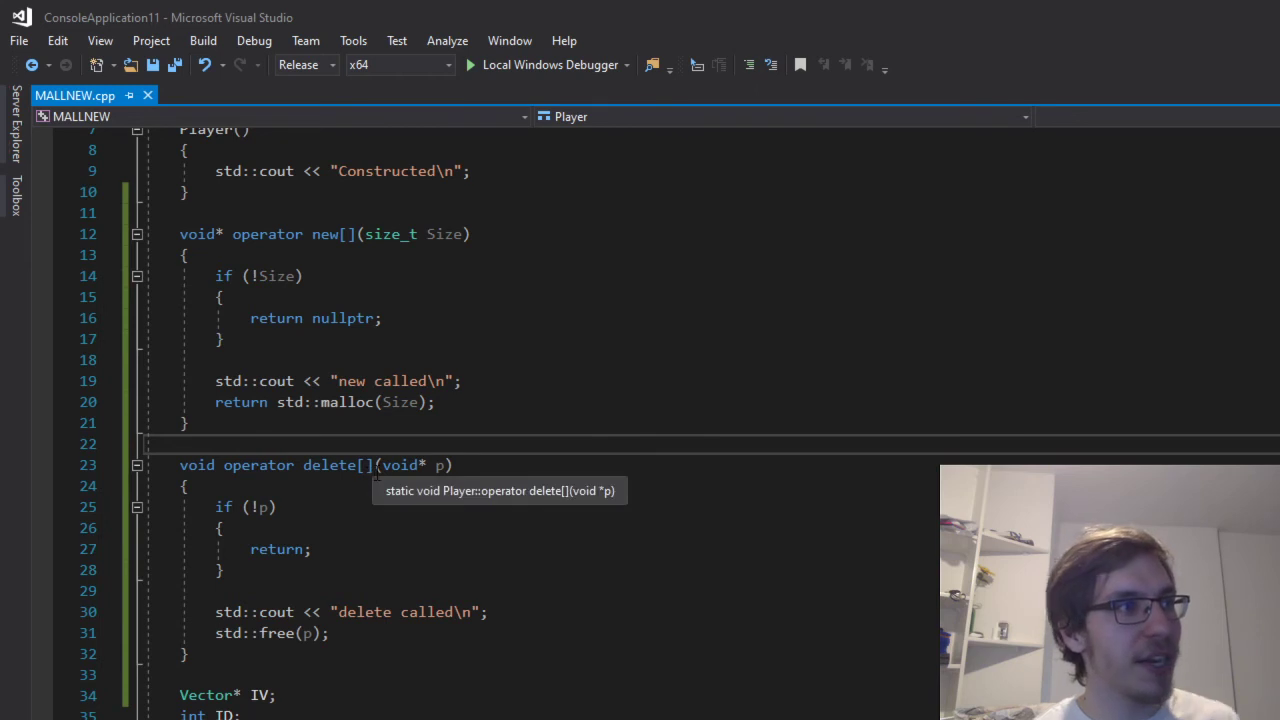
{"action": "double_click", "coordinate": [330, 465]}
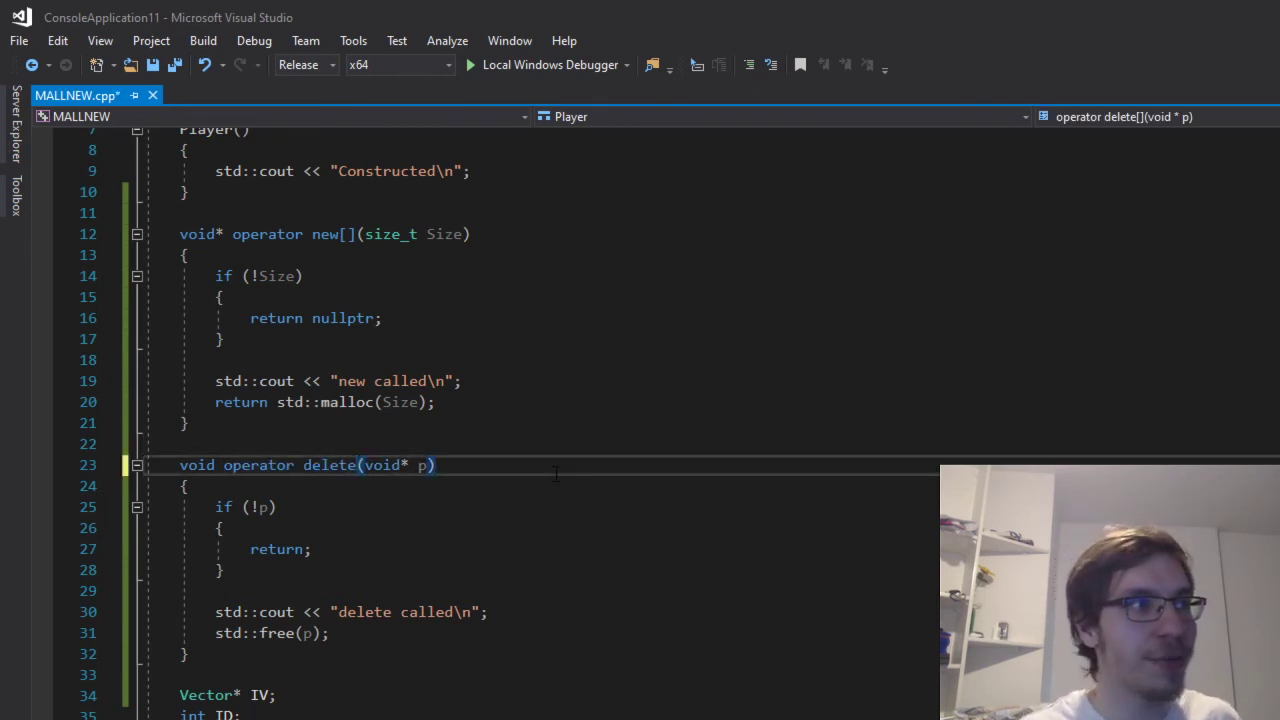
{"action": "type", "text": "[] newSS;"}
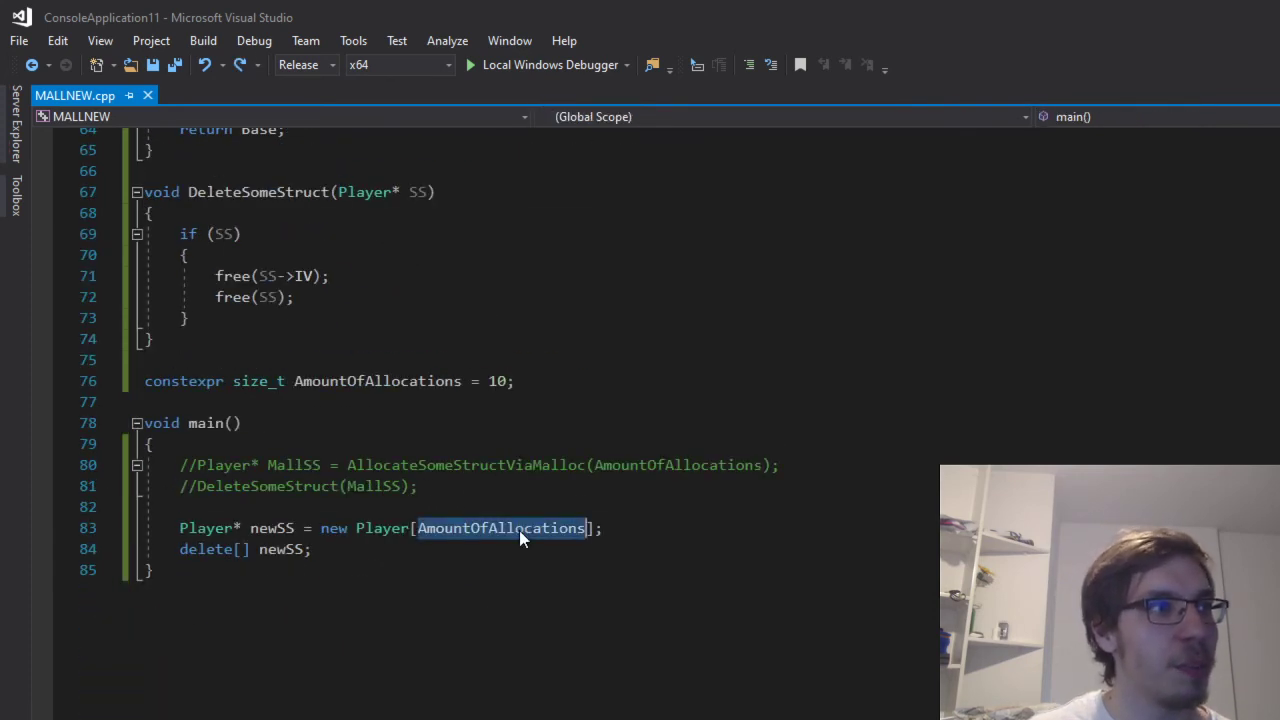
{"action": "scroll", "scroll_direction": "up", "scroll_amount": 3}
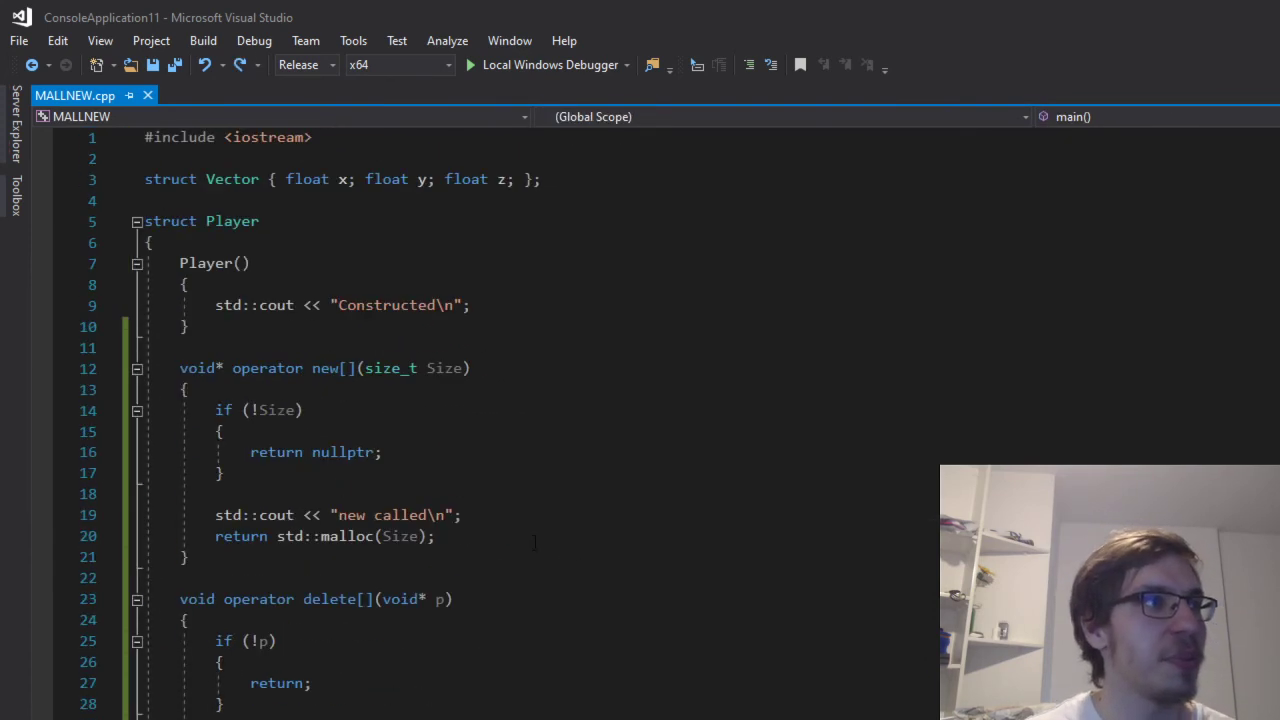
Remove the // markers from main's MallSS allocation and DeleteSomeStruct call.
{"action": "scroll", "scroll_direction": "down", "scroll_amount": 3}
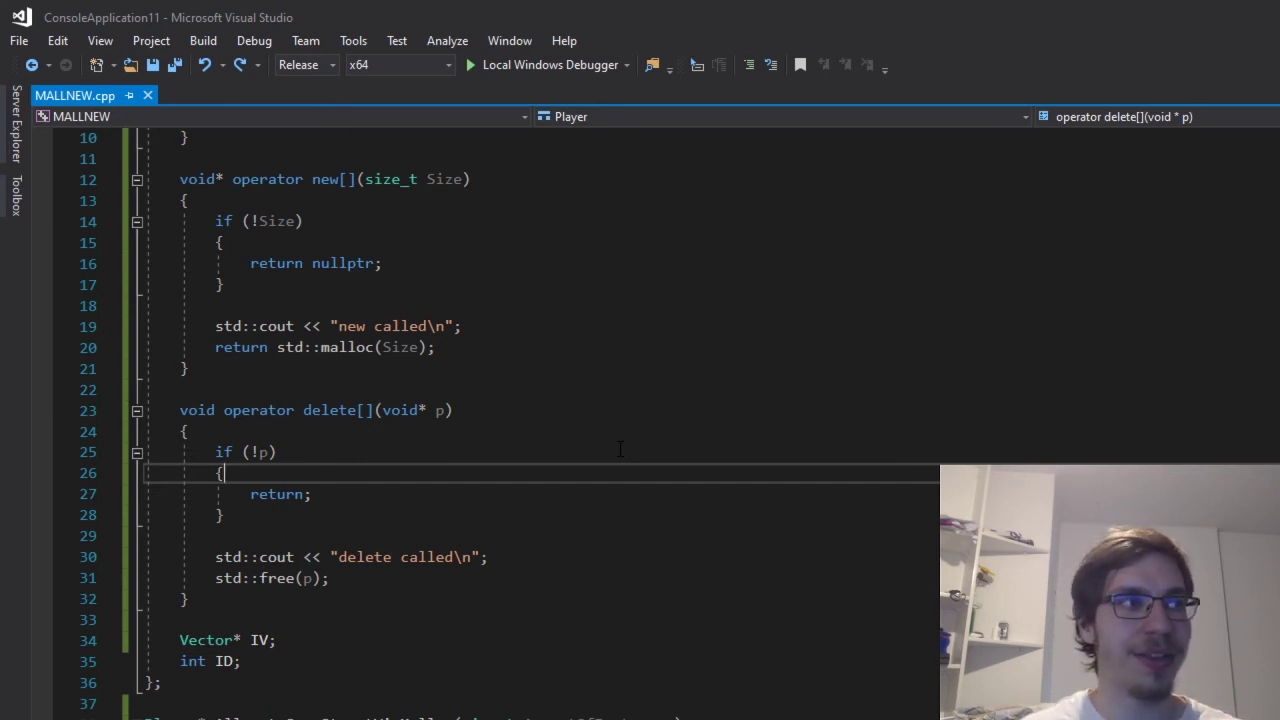
{"action": "left_click", "coordinate": [187, 431]}
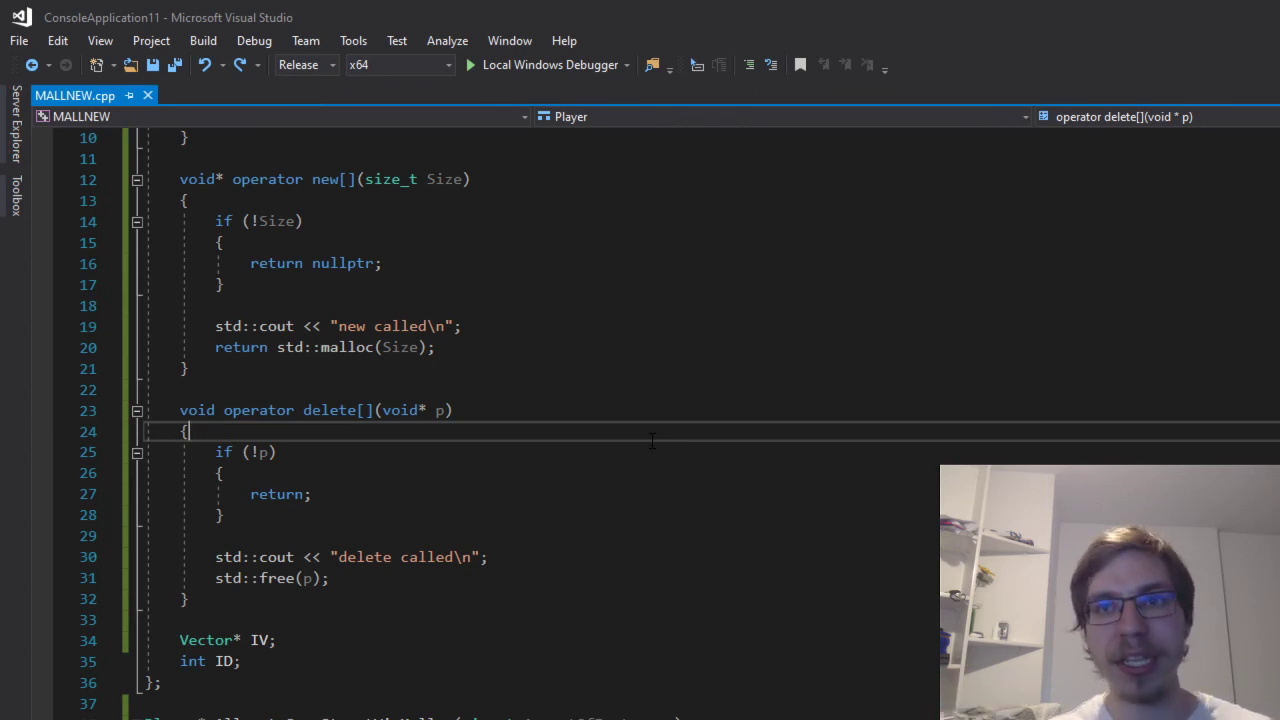
{"action": "scroll", "scroll_direction": "down", "scroll_amount": 3}
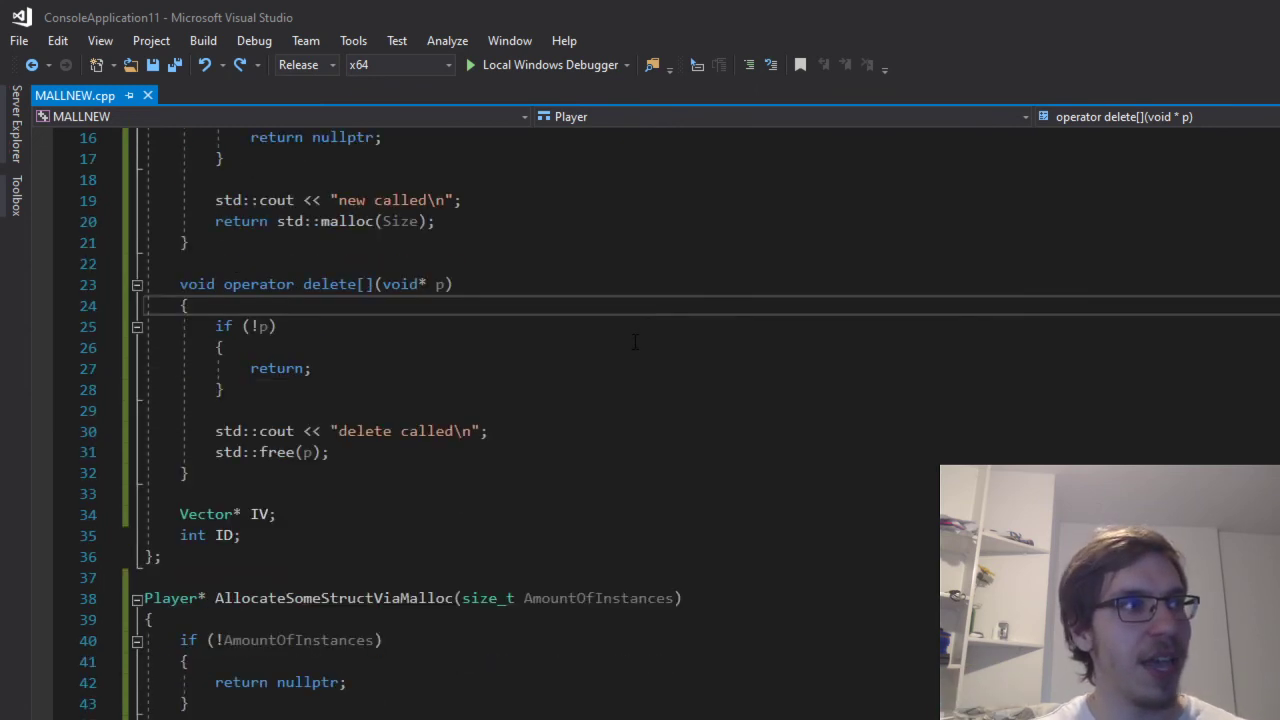
{"action": "scroll", "scroll_direction": "up", "scroll_amount": 3}
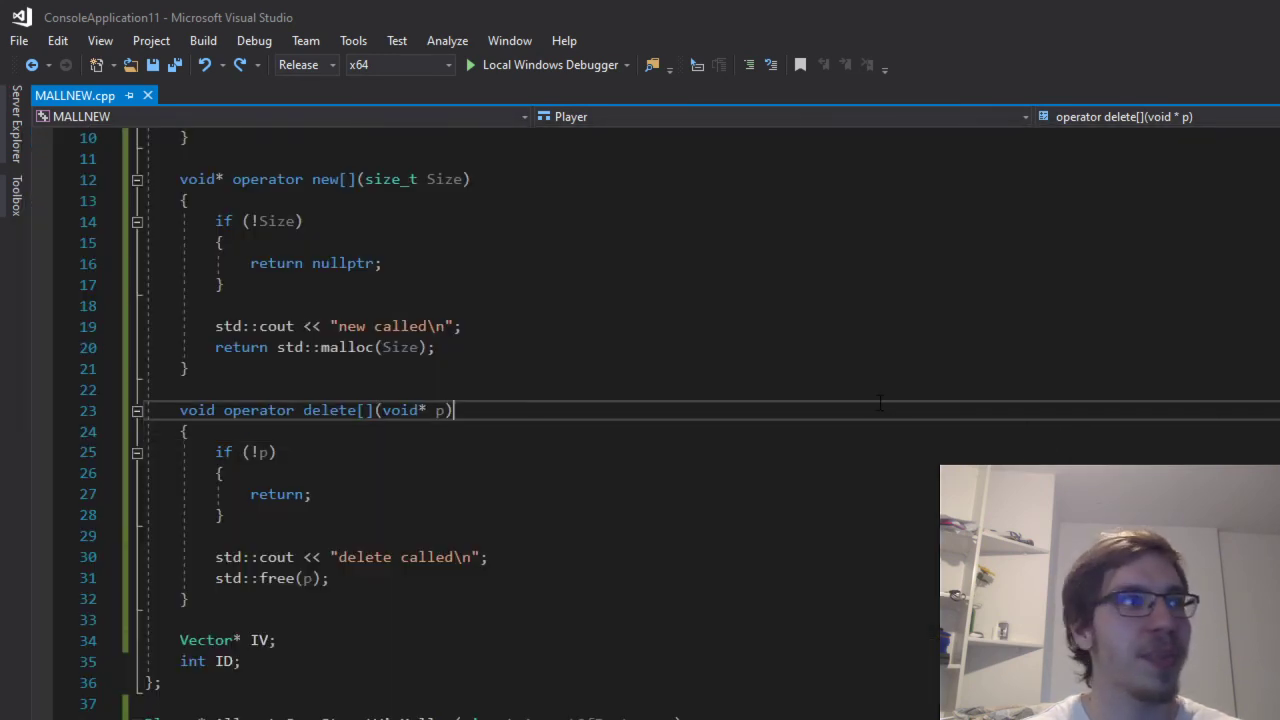
{"action": "scroll", "scroll_direction": "down", "scroll_amount": 3}
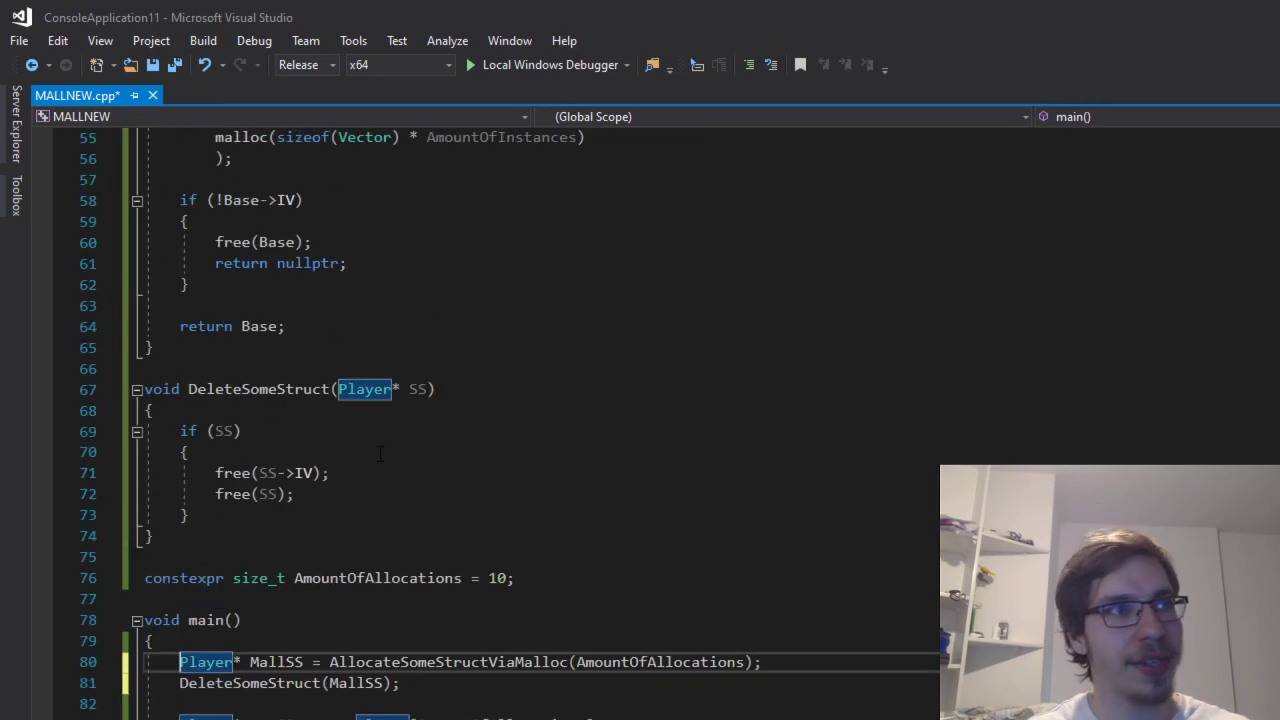
Add and then remove a (MallSS) placement argument after new in the newSS line, then save.
{"action": "scroll", "scroll_direction": "down", "scroll_amount": 3}
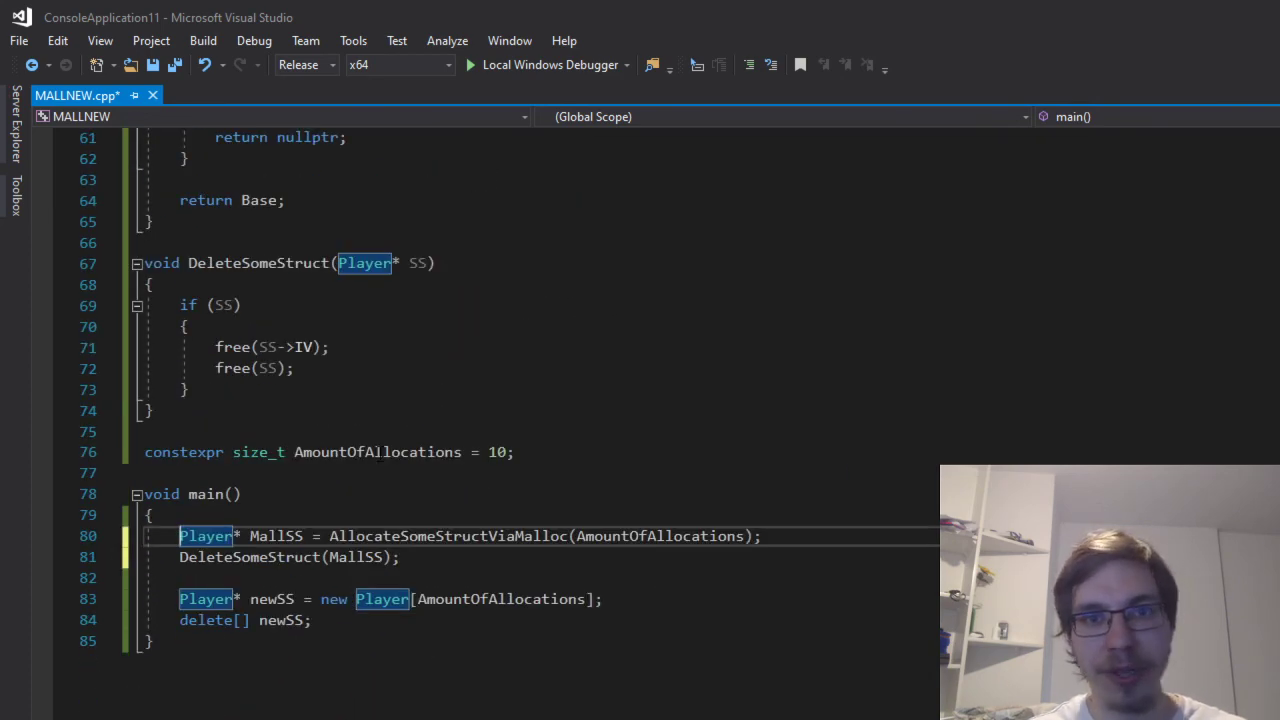
{"action": "left_click", "coordinate": [267, 536]}
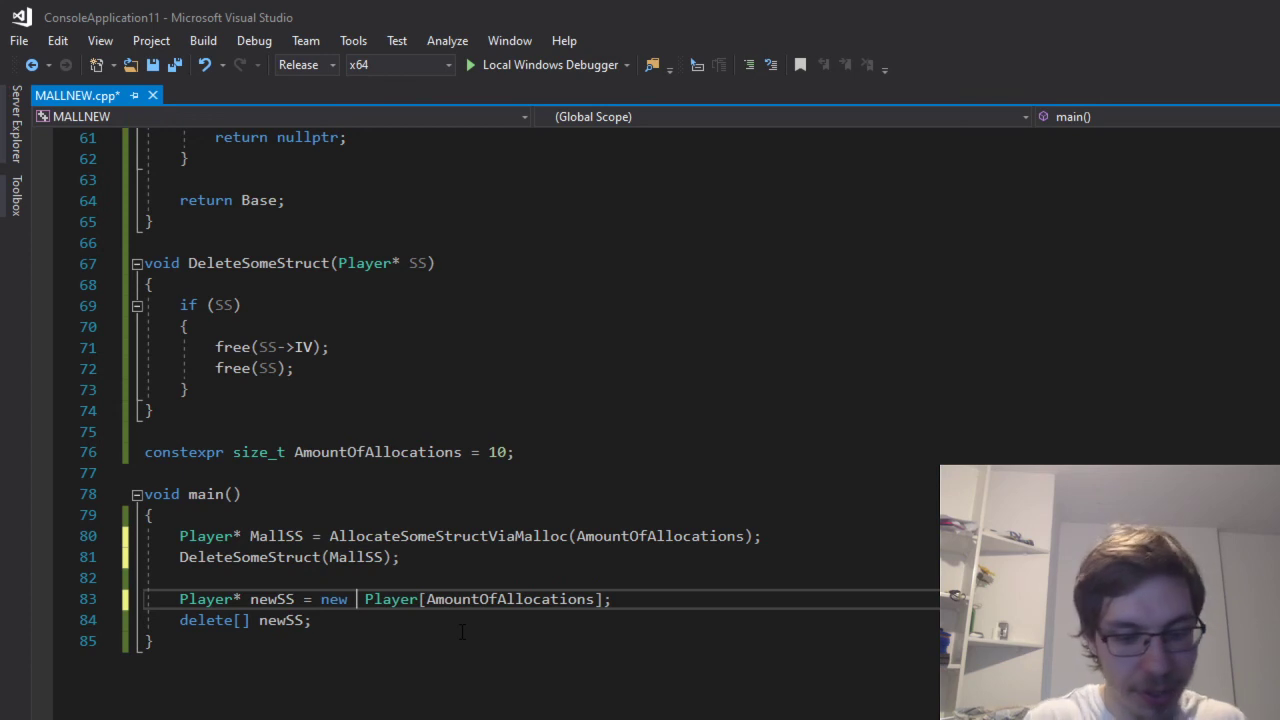
{"action": "double_click", "coordinate": [277, 535]}
{"action": "type", "text": "(MallSS)"}
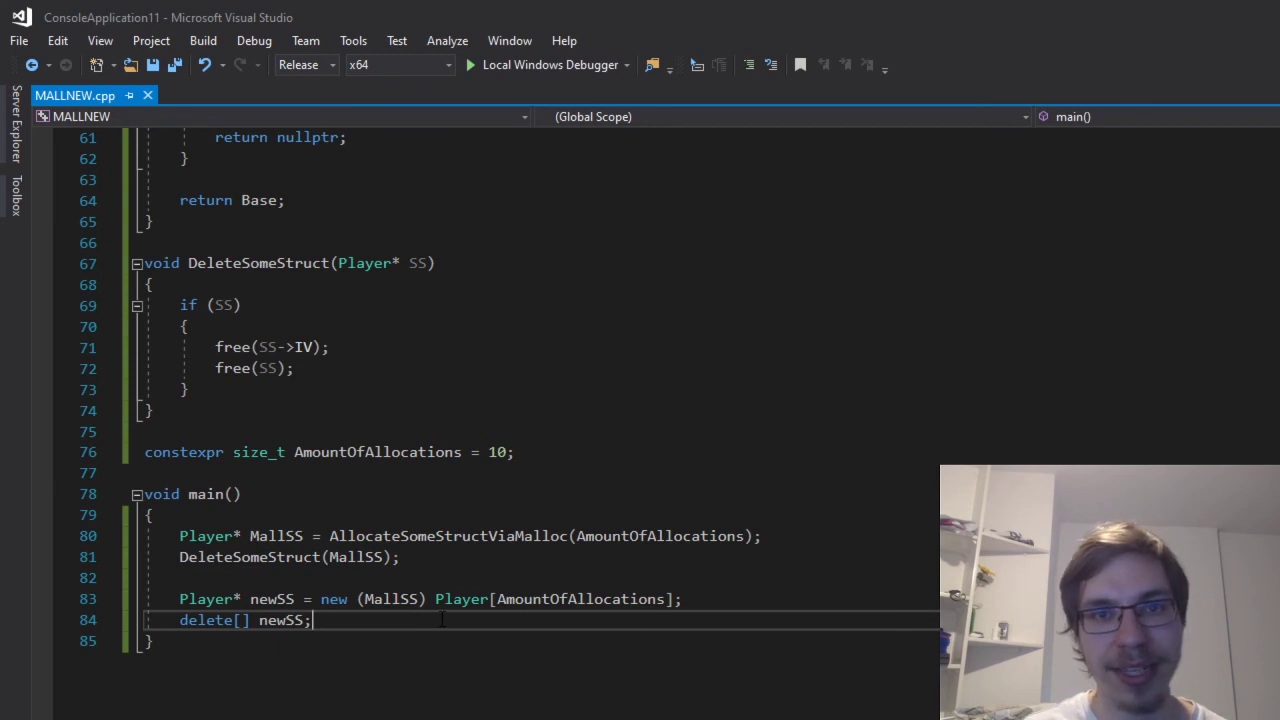
{"action": "double_click", "coordinate": [390, 599]}
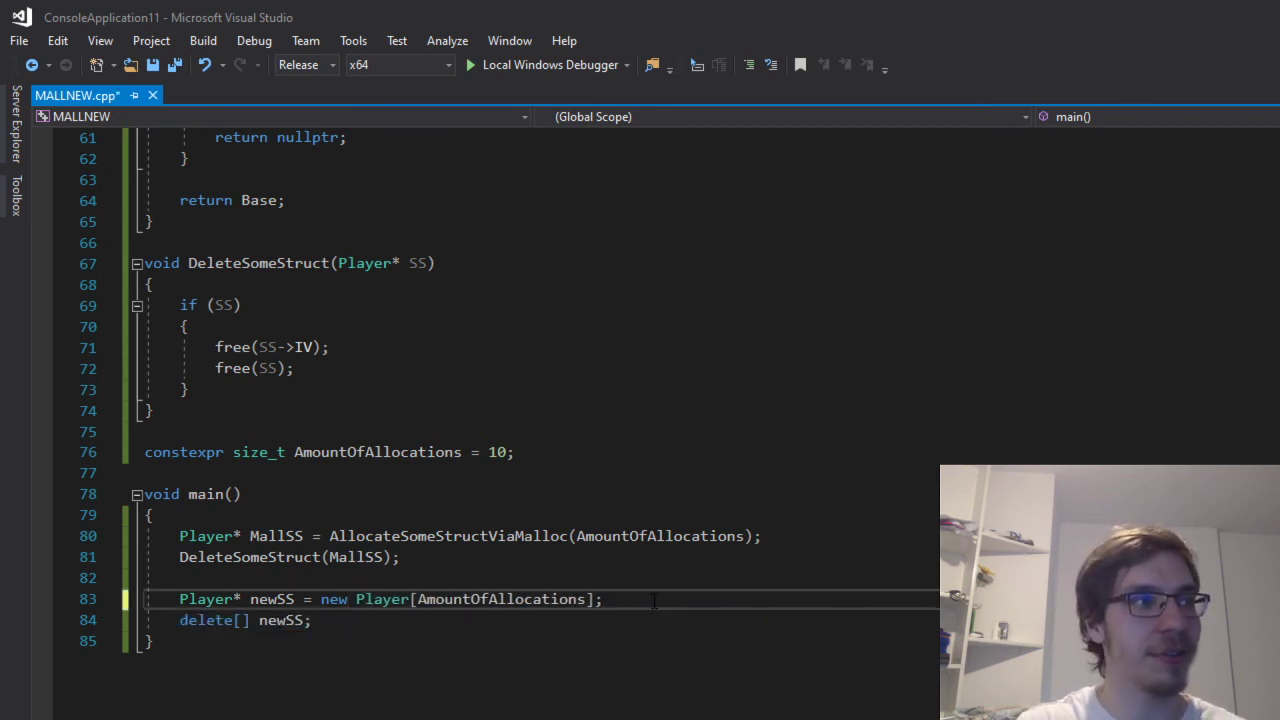
{"action": "double_click", "coordinate": [334, 599]}
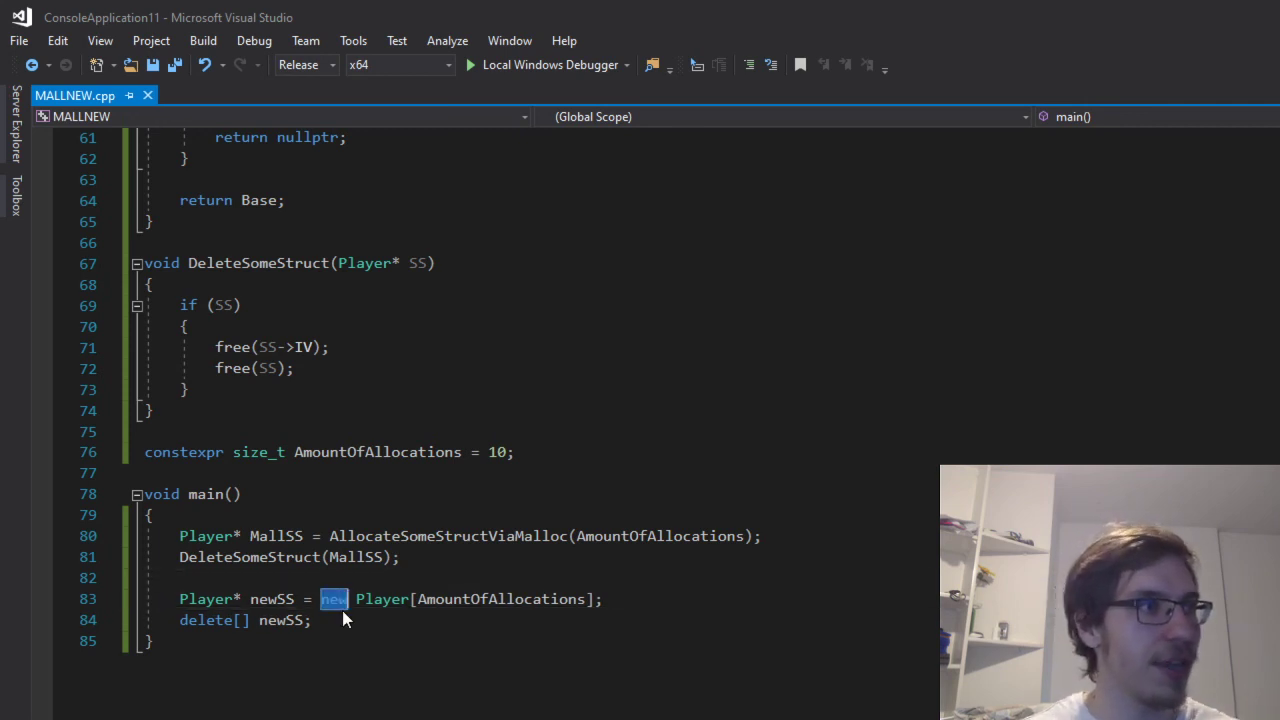
{"action": "scroll", "scroll_direction": "up", "scroll_amount": 3}
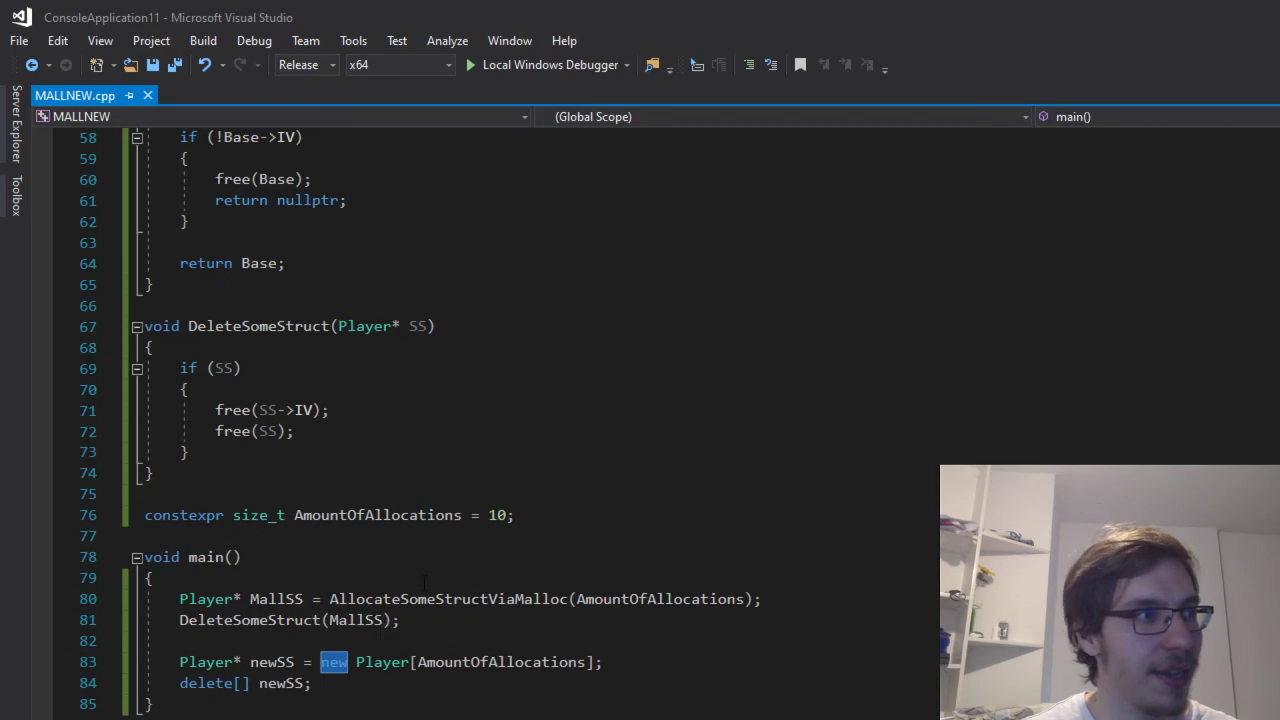
{"action": "scroll", "scroll_direction": "up", "scroll_amount": 3}
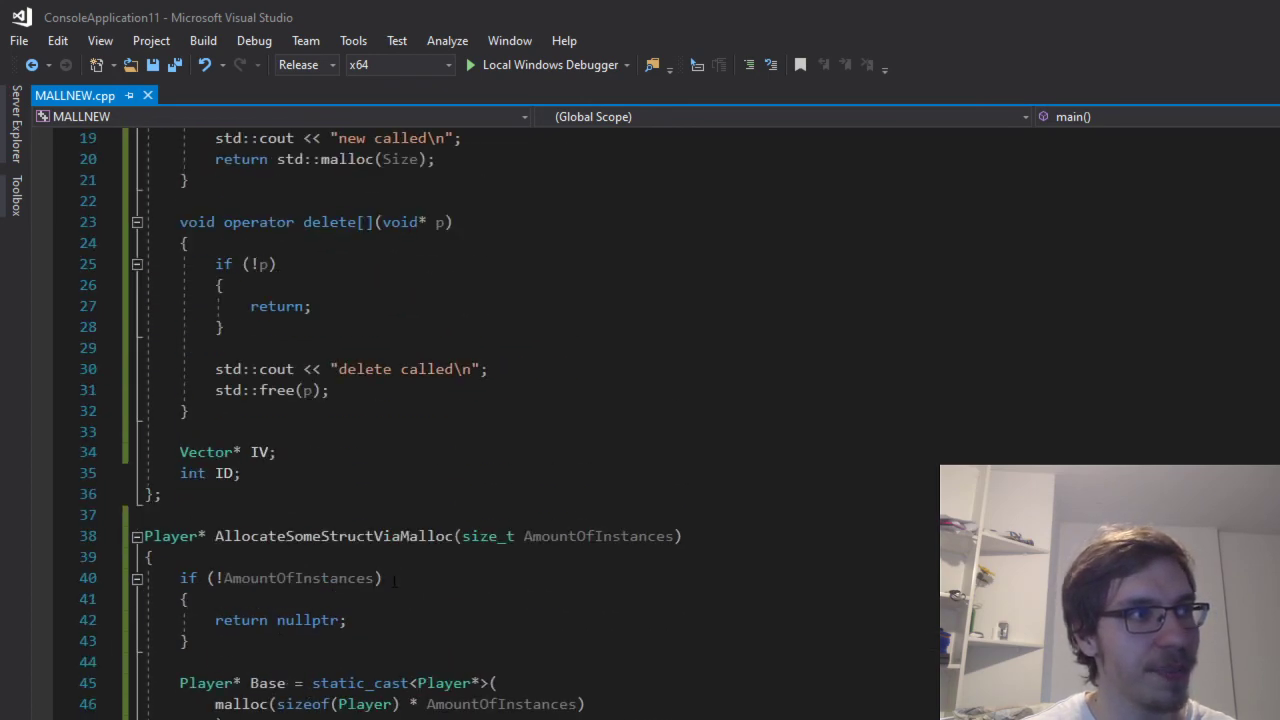
{"action": "scroll", "scroll_direction": "up", "scroll_amount": 3}
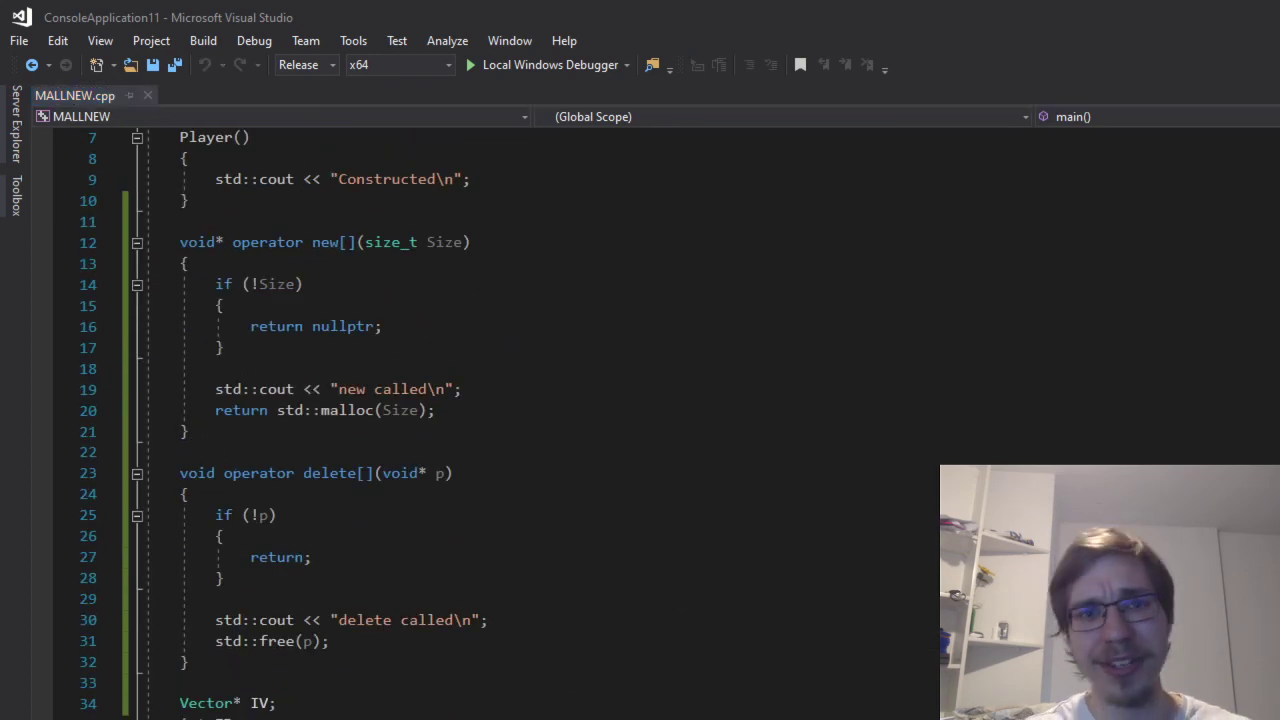